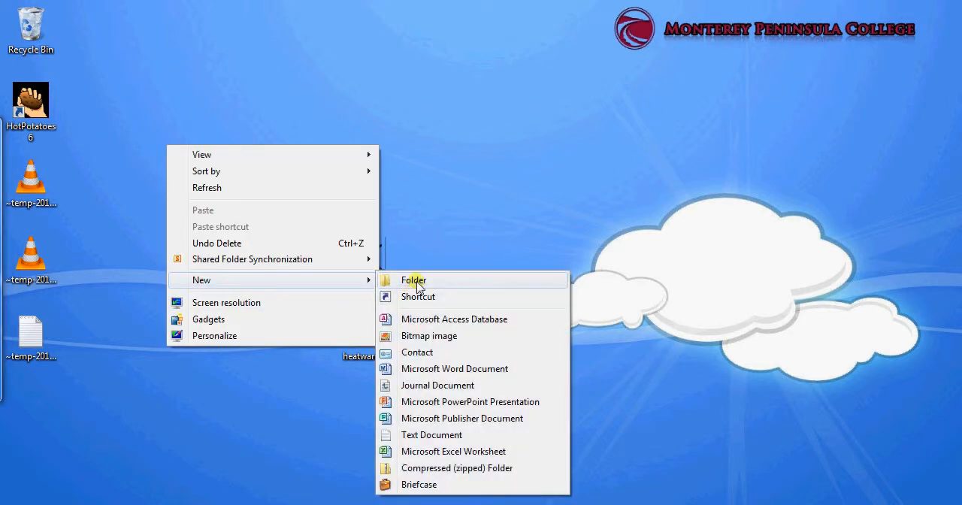
Create a 'Jquiz storage' desktop folder holding the two files and launch Hot Potatoes.
{"action": "left_click", "coordinate": [414, 280]}
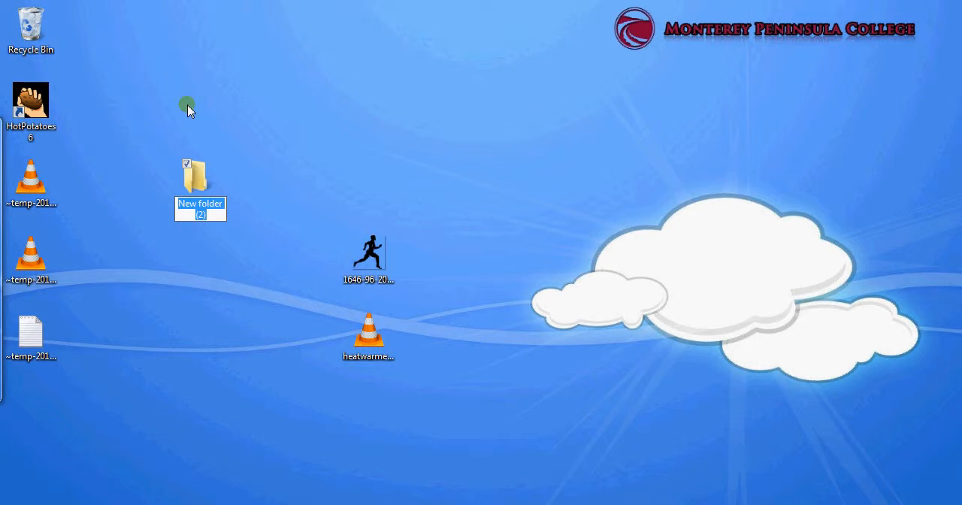
{"action": "type", "text": "Jquiz storage"}
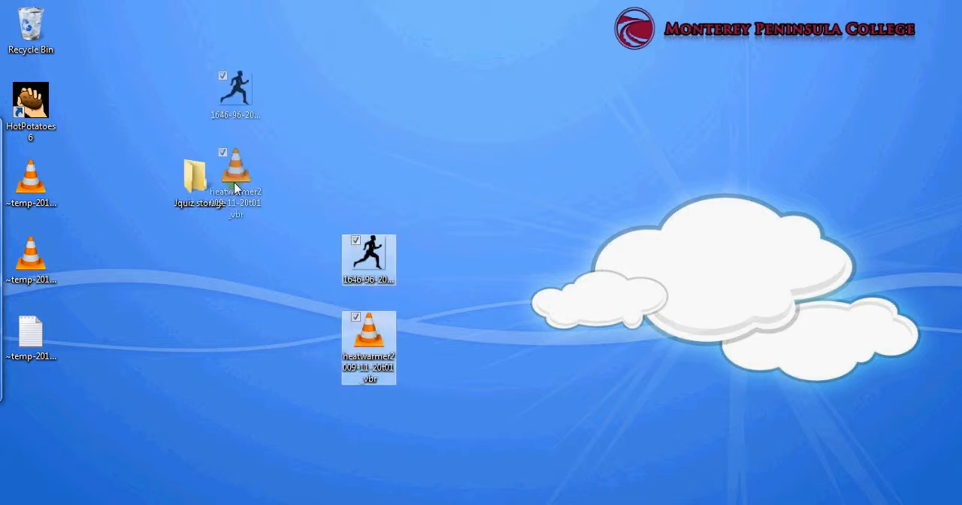
{"action": "double_click", "coordinate": [31, 102]}
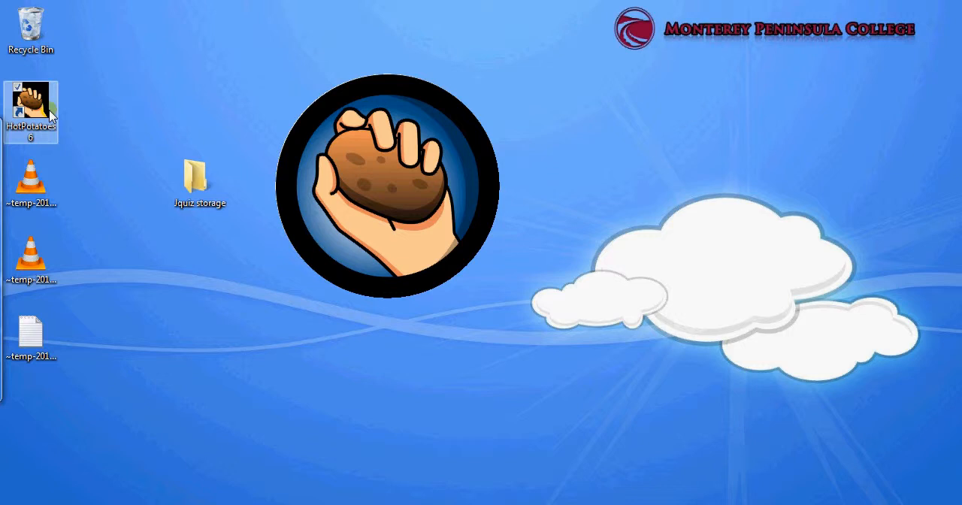
Start the JQuiz module from the launcher, giving a blank untitled multiple-choice quiz.
{"action": "double_click", "coordinate": [30, 102]}
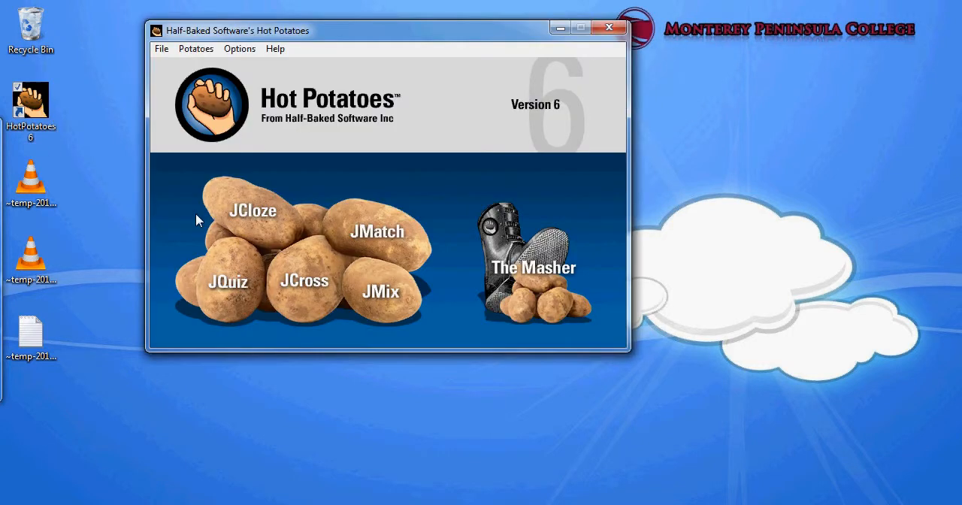
{"action": "left_click", "coordinate": [228, 282]}
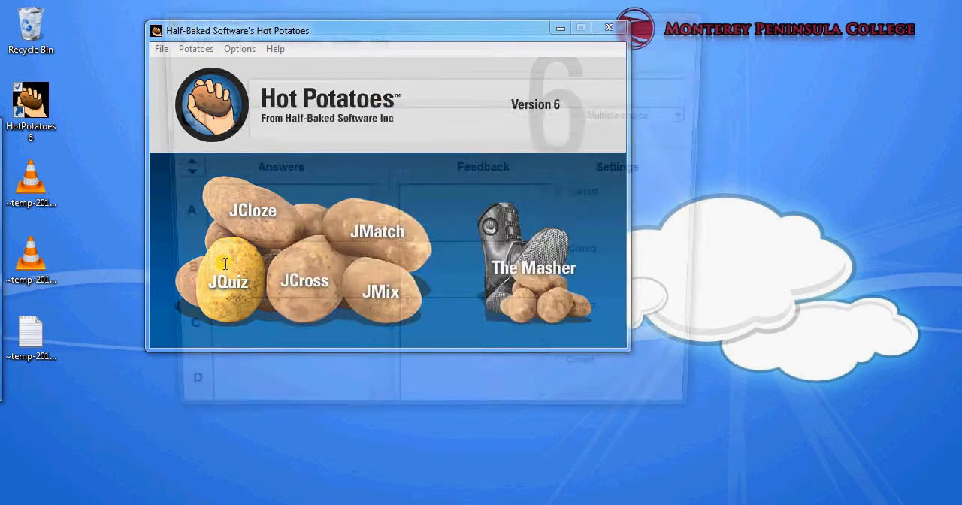
{"action": "left_click", "coordinate": [229, 289]}
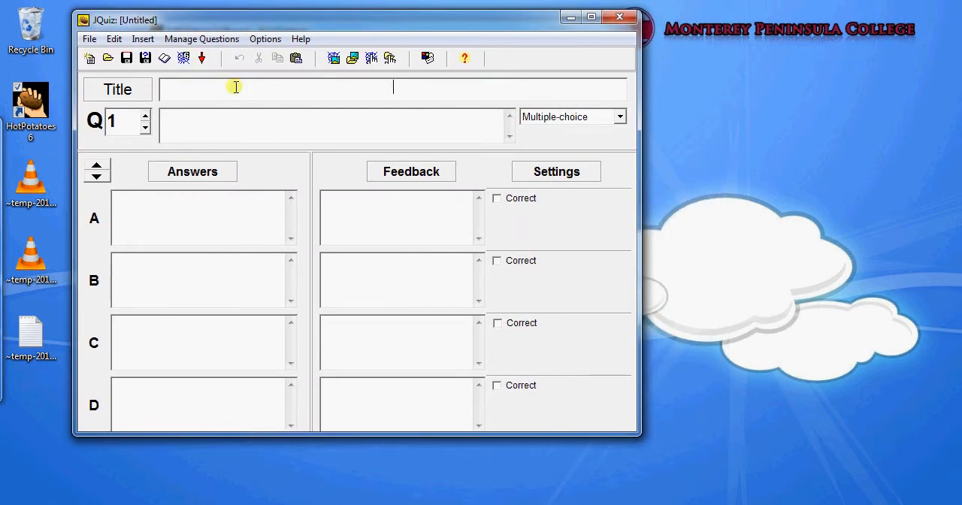
Title the quiz 'Identify the parts of speech' with Q1 'Select the verb from the list below'.
{"action": "type", "text": "Identify the parts of s"}
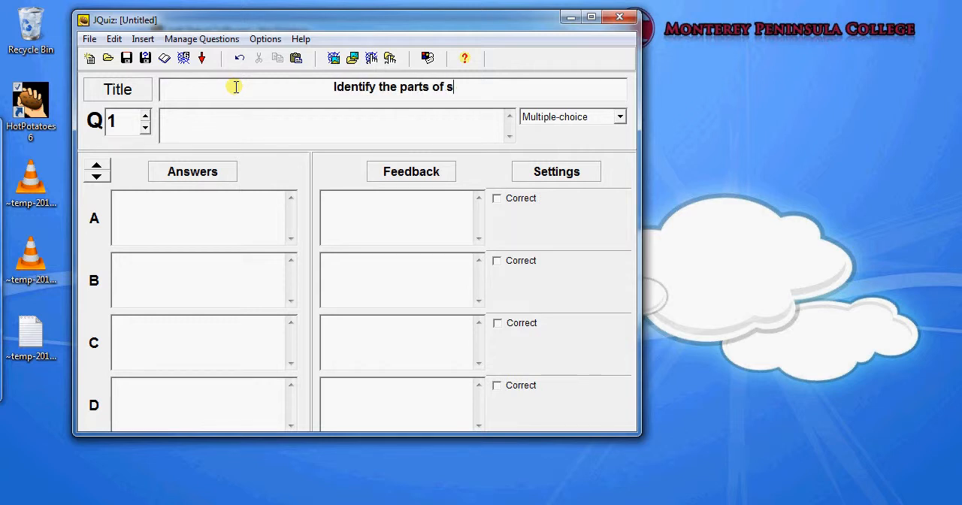
{"action": "type", "text": "peech"}
{"action": "left_click", "coordinate": [337, 124]}
{"action": "type", "text": "Select the verb from the li"}
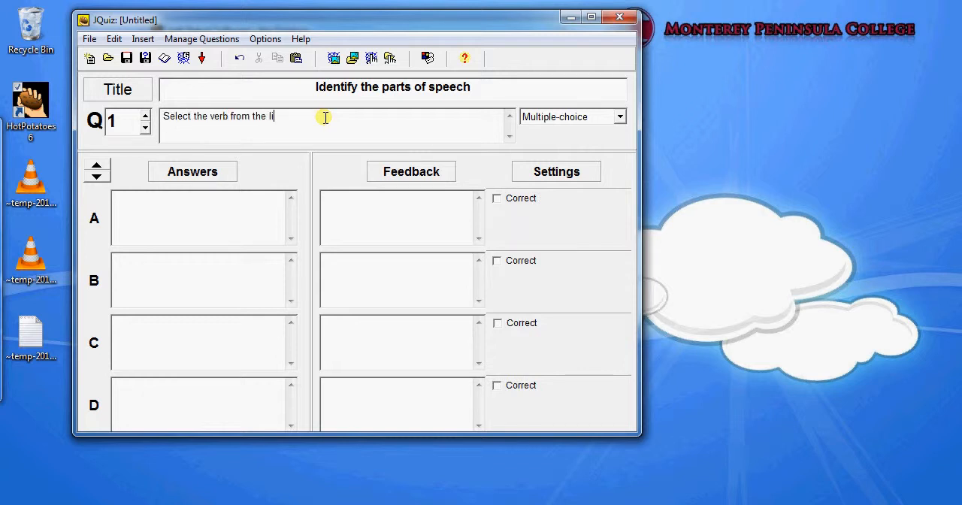
{"action": "type", "text": "st below"}
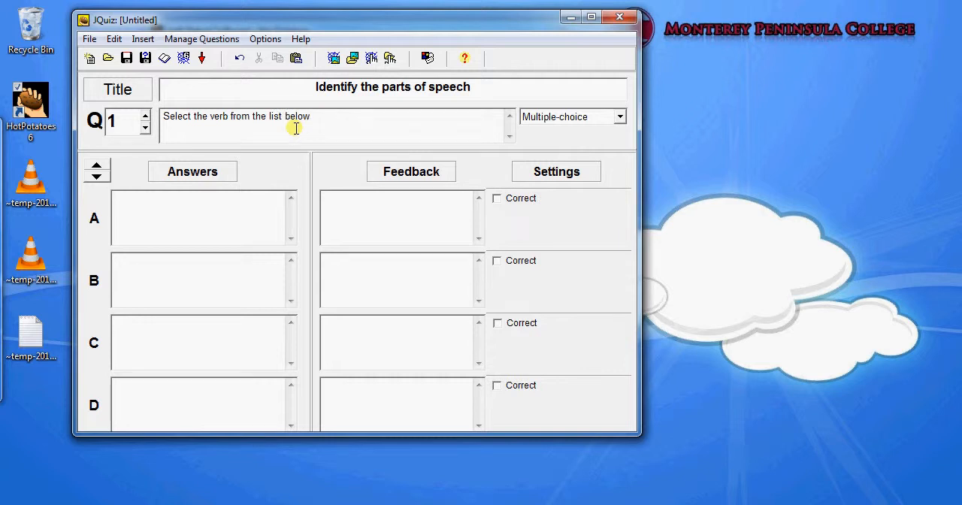
{"action": "mouse_move", "coordinate": [331, 122]}
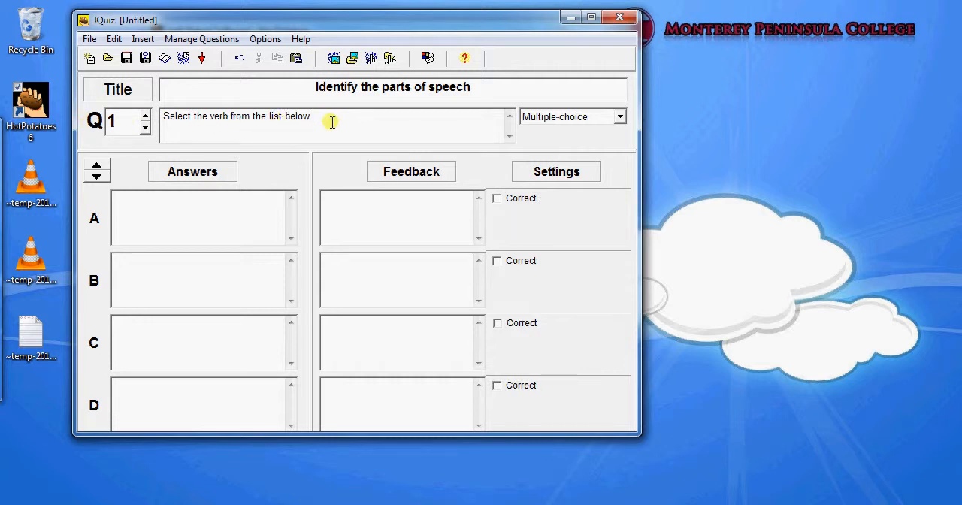
{"action": "mouse_move", "coordinate": [553, 117]}
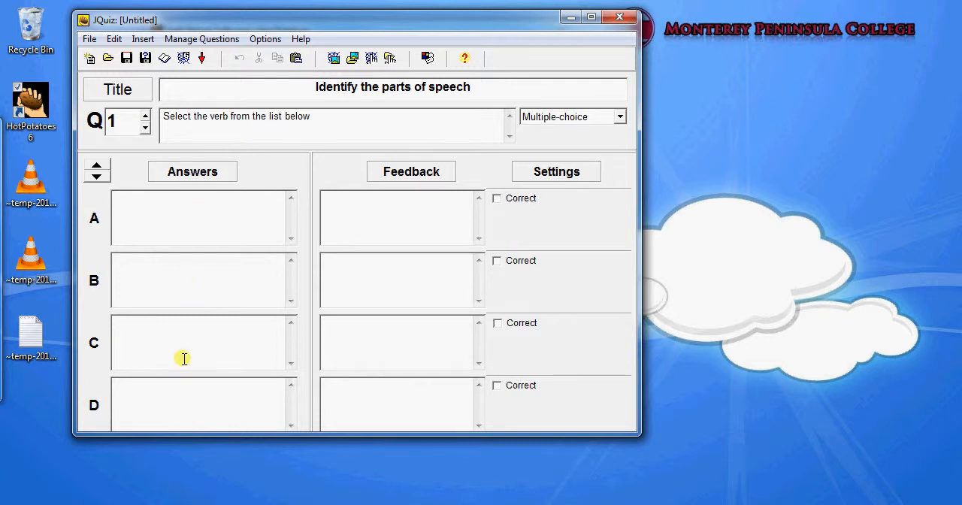
Fill answers A–D of question 1 with bodega, run, blue and barracuda.
{"action": "type", "text": "r"}
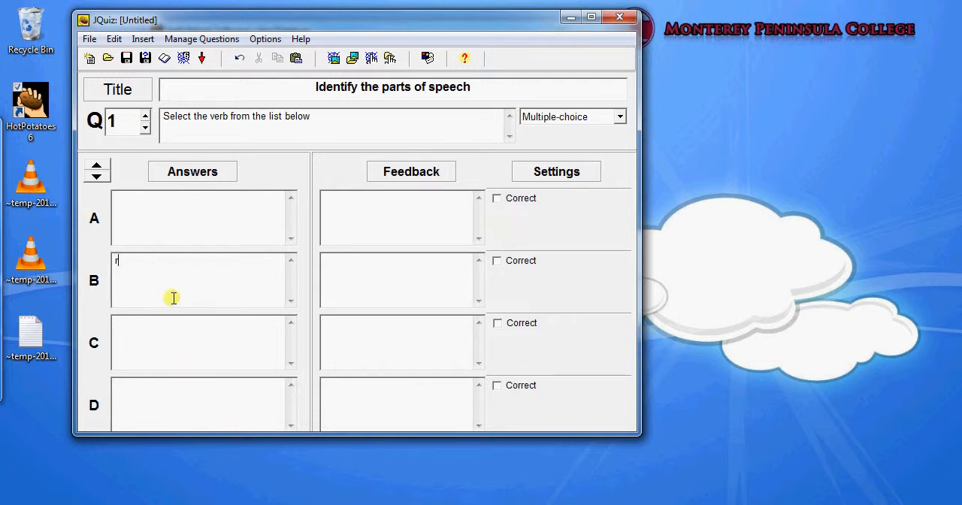
{"action": "type", "text": "bodega"}
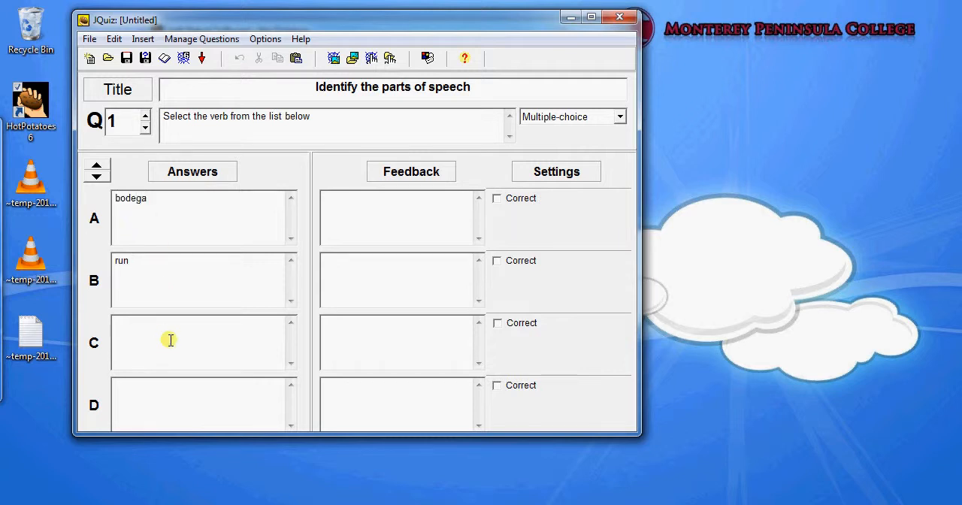
{"action": "type", "text": "blue"}
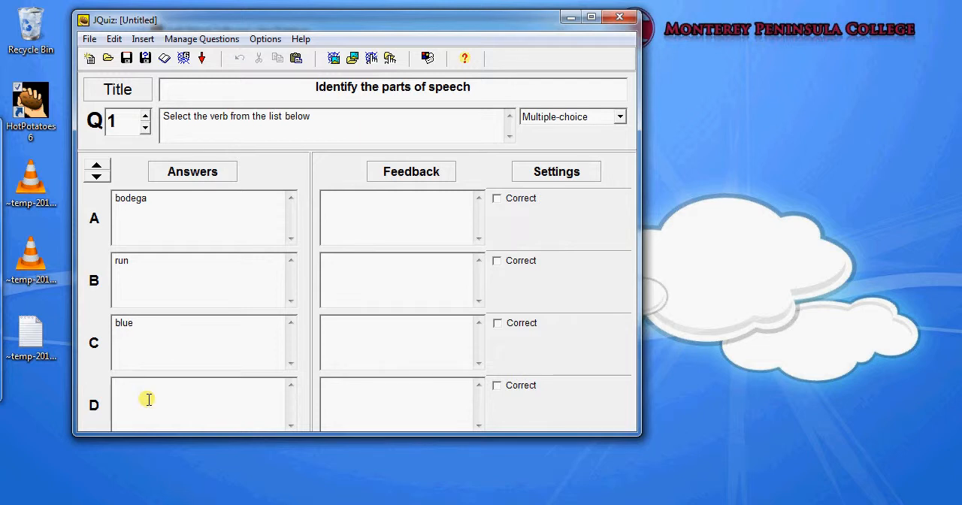
{"action": "type", "text": "barracuda"}
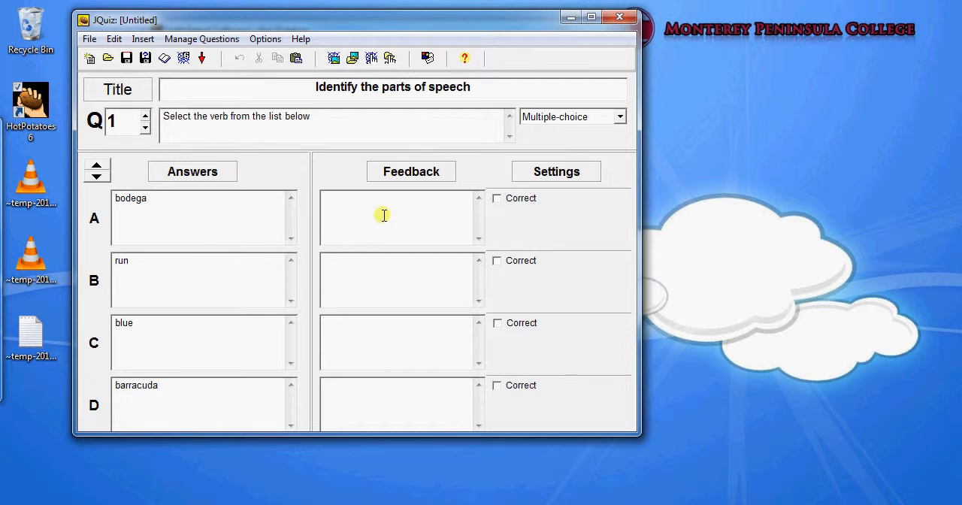
{"action": "mouse_move", "coordinate": [372, 211]}
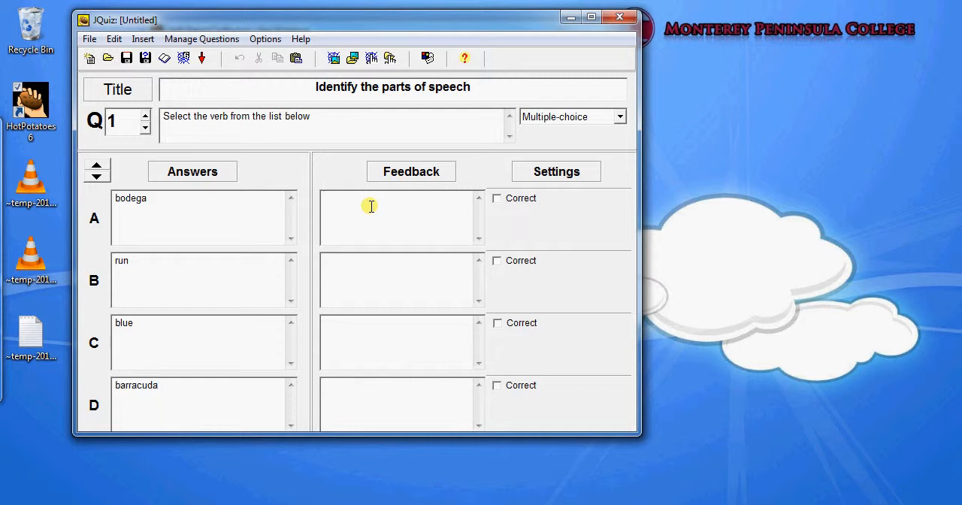
Give each answer part-of-speech feedback, reusing the noun text for D, and mark run correct.
{"action": "type", "text": "Sorry, that's a noun."}
{"action": "type", "text": "Correct."}
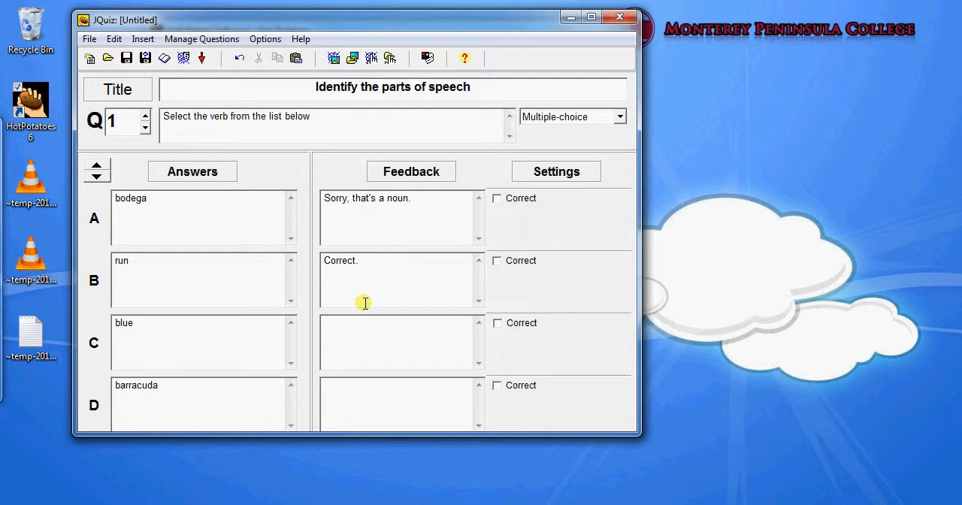
{"action": "type", "text": "Run is a verb."}
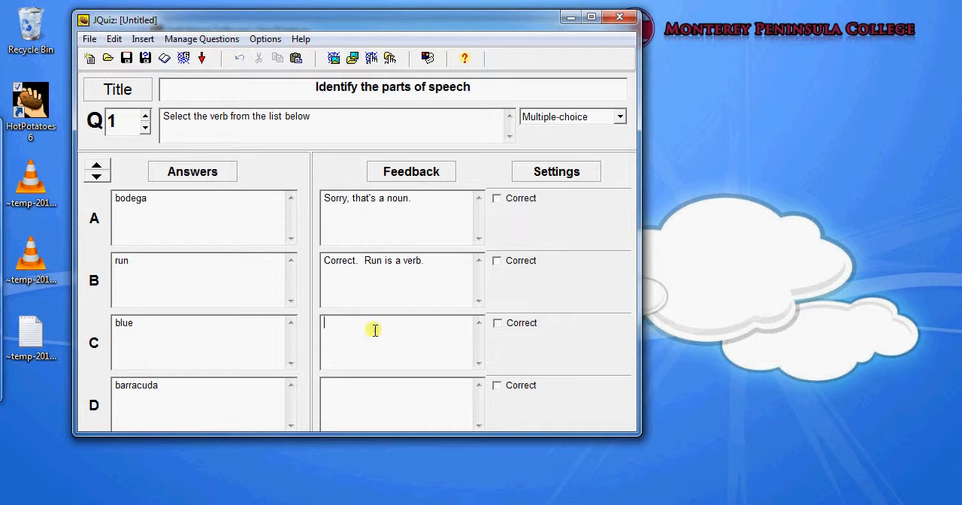
{"action": "type", "text": "Sorry,"}
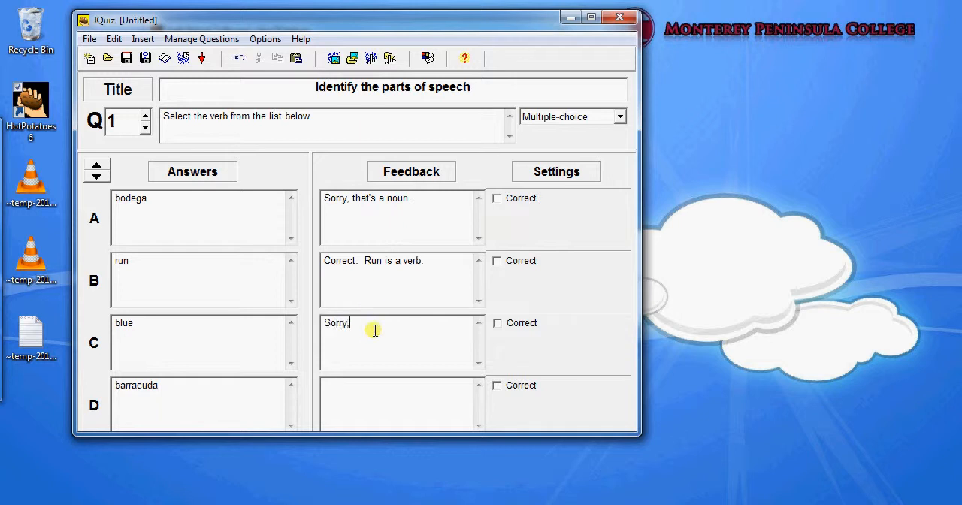
{"action": "type", "text": "that's an adjective."}
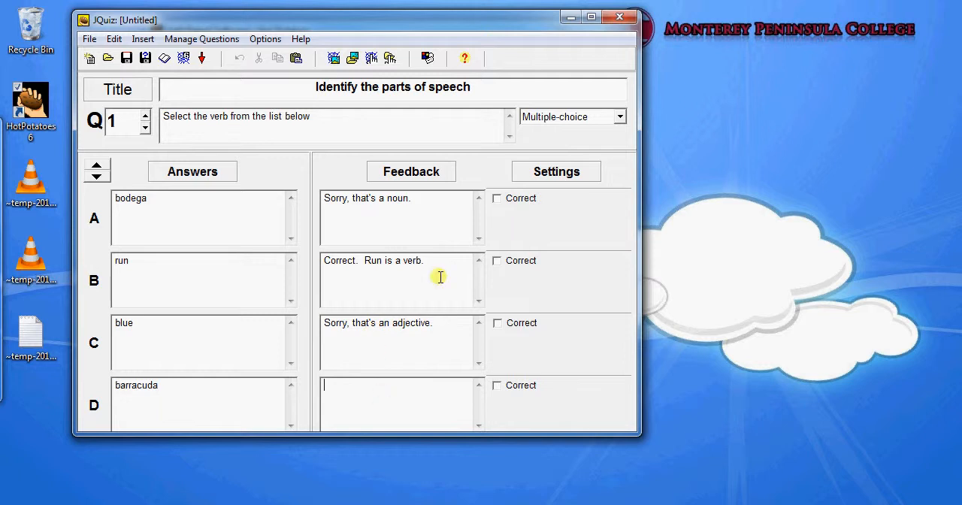
{"action": "triple_click", "coordinate": [367, 199]}
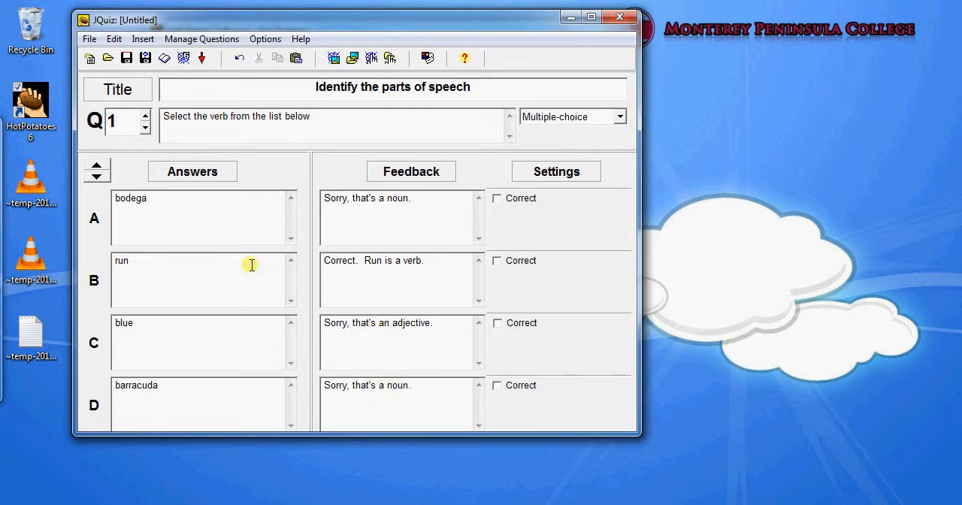
{"action": "left_click", "coordinate": [496, 260]}
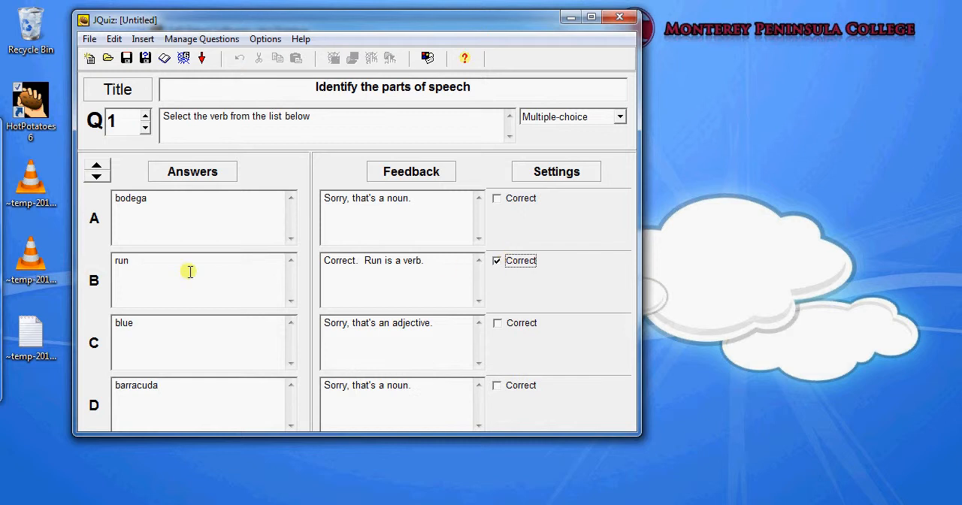
Attempt to insert a picture and dismiss the save-first warning.
{"action": "left_click", "coordinate": [142, 38]}
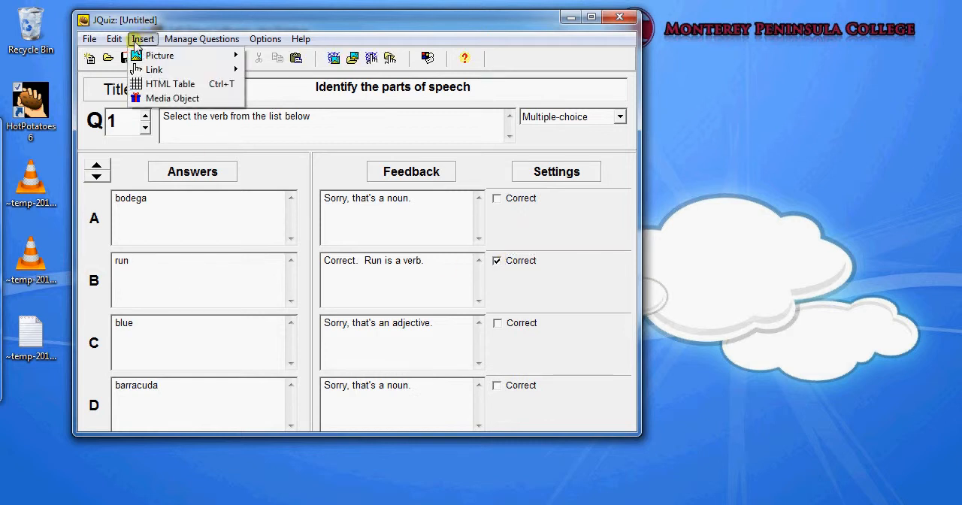
{"action": "left_click", "coordinate": [159, 54]}
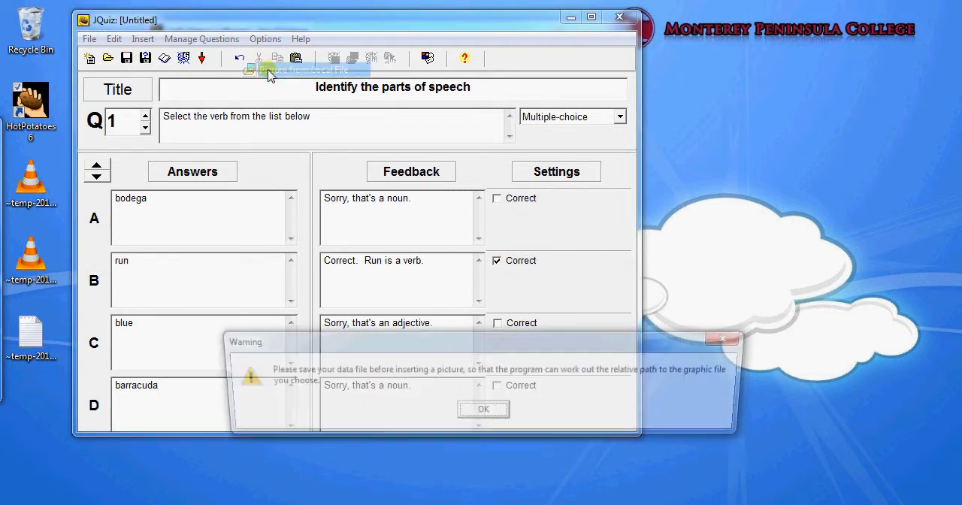
{"action": "left_click", "coordinate": [484, 409]}
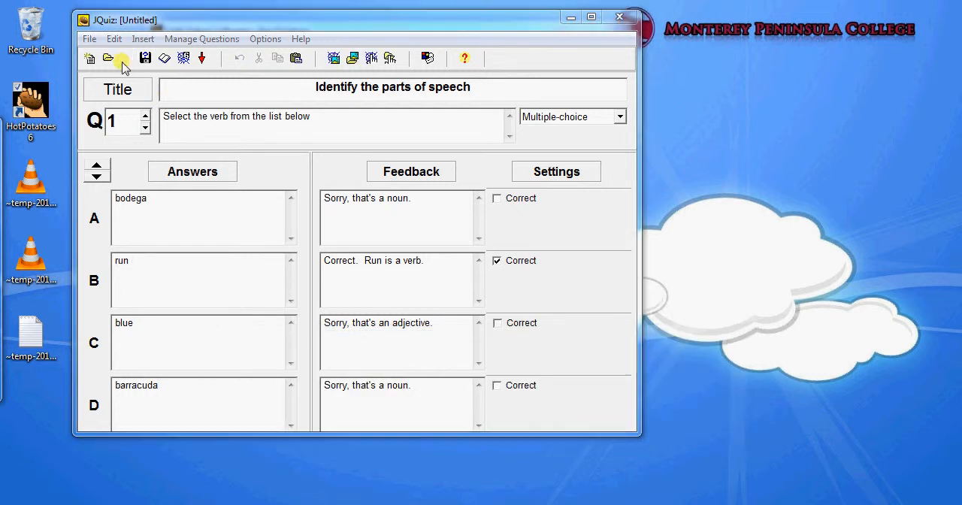
Save the quiz as partsofspeech.jqz in the Jquiz storage folder.
{"action": "left_click", "coordinate": [127, 57]}
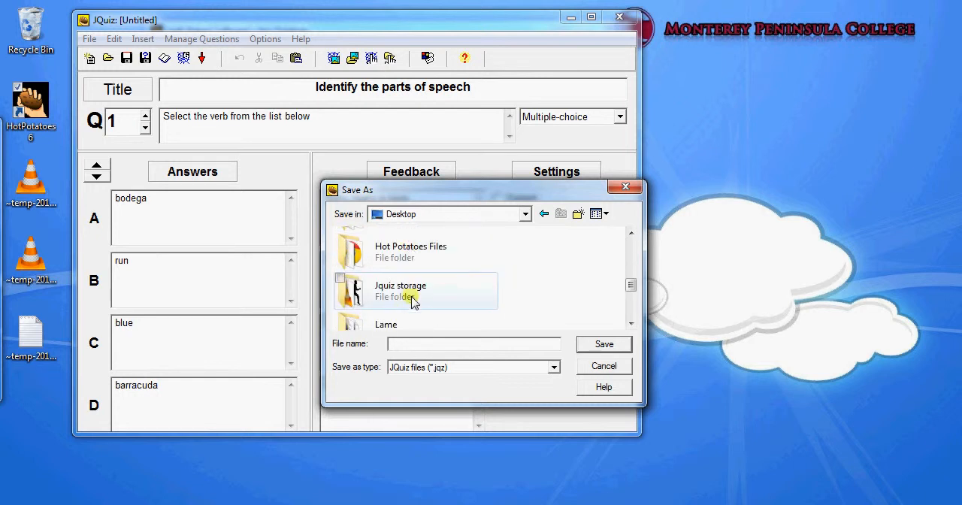
{"action": "double_click", "coordinate": [400, 290]}
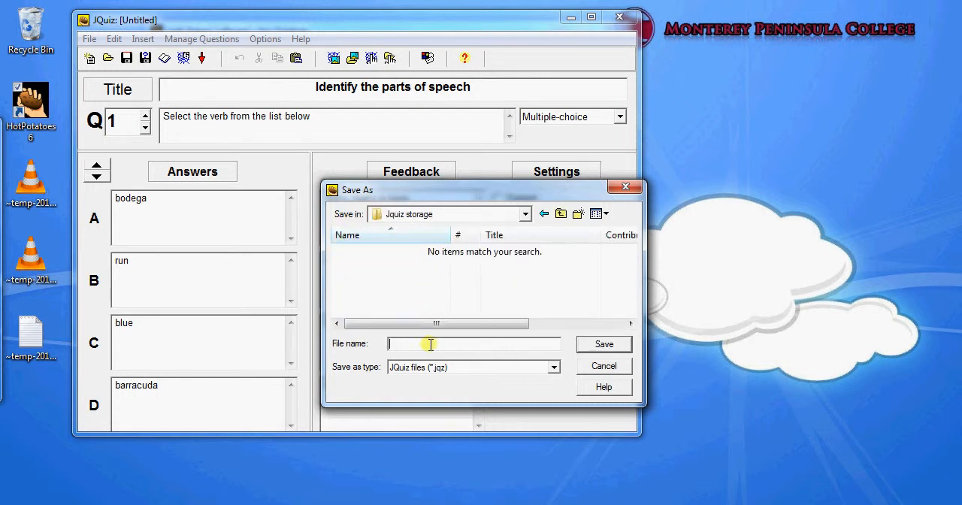
{"action": "type", "text": "test"}
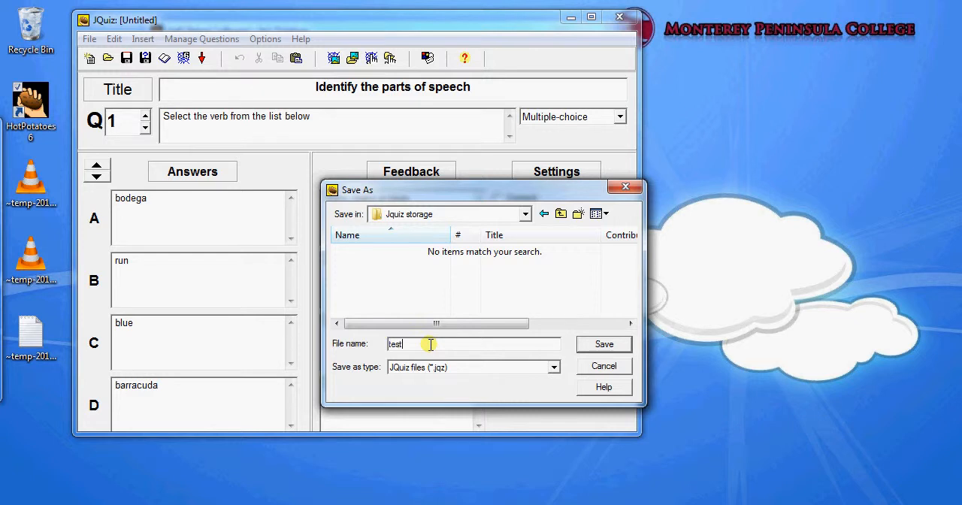
{"action": "type", "text": "parts"}
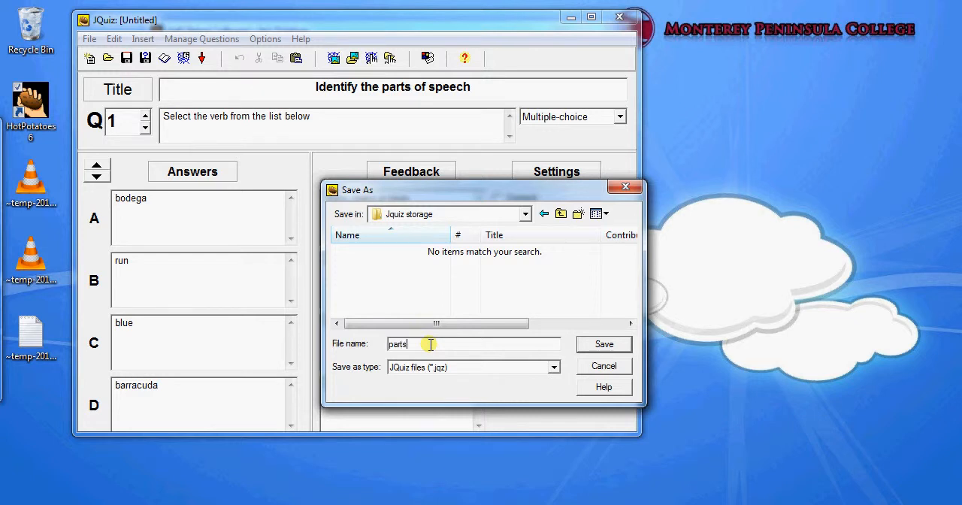
{"action": "type", "text": "ofspeech"}
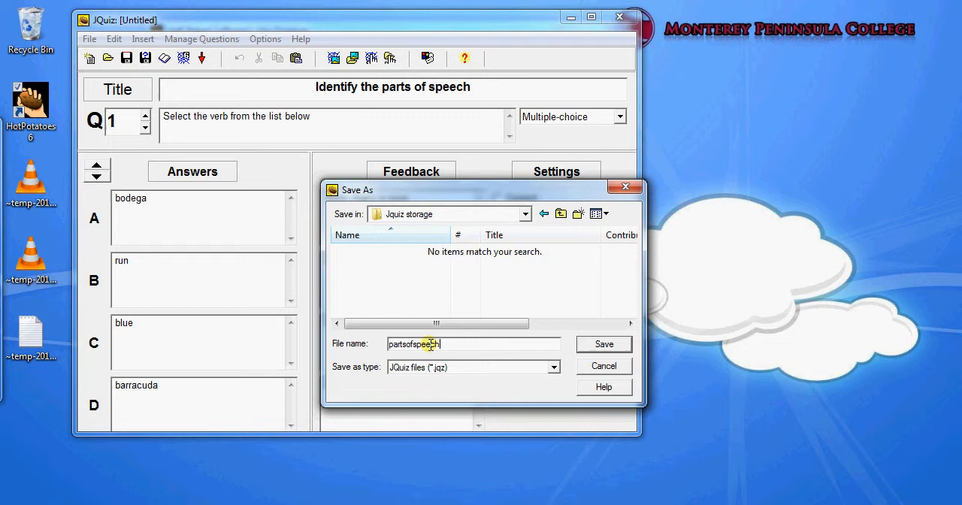
{"action": "left_click", "coordinate": [603, 343]}
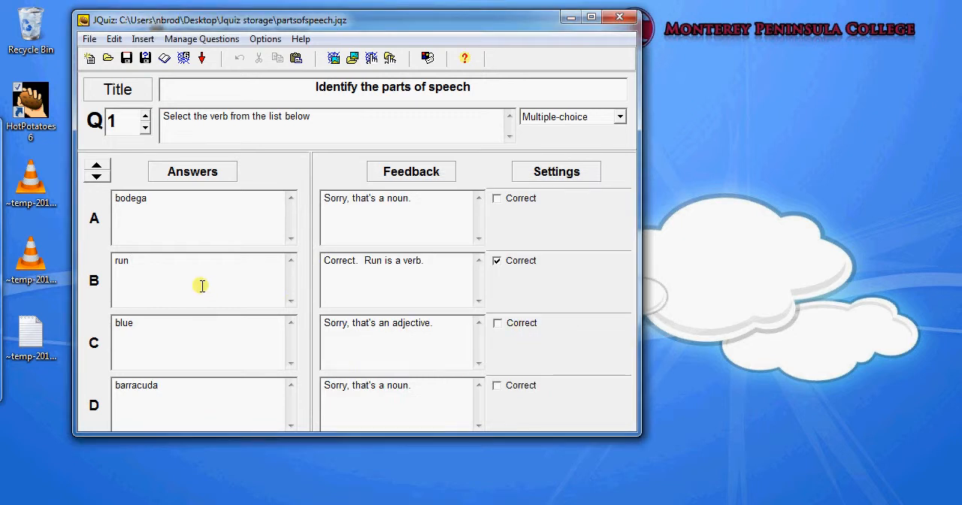
Insert the local image into answer B after 'run' at 50×50, aligned left.
{"action": "left_click", "coordinate": [143, 38]}
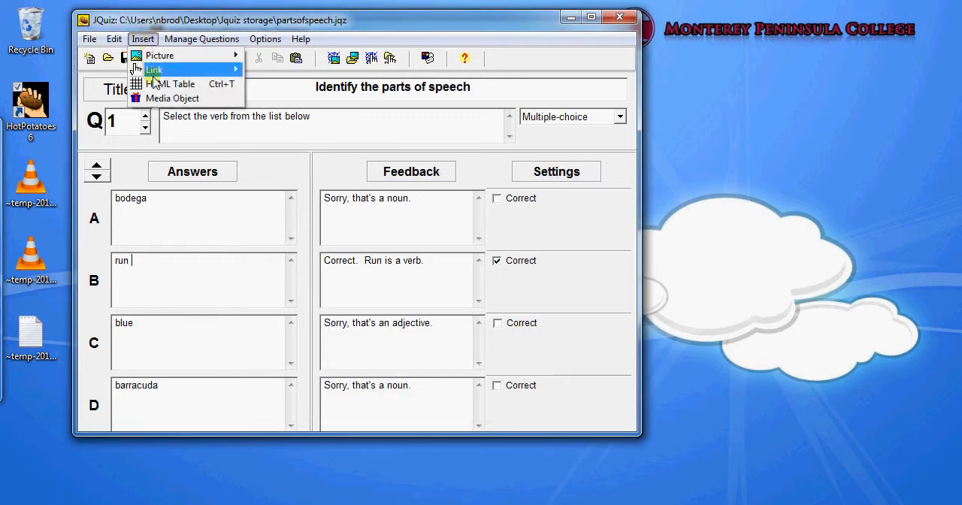
{"action": "mouse_move", "coordinate": [160, 54]}
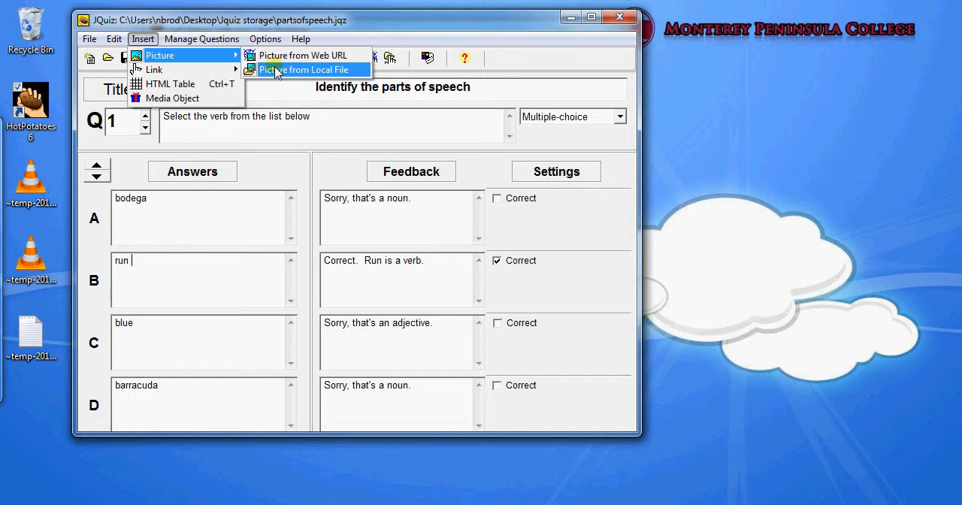
{"action": "left_click", "coordinate": [304, 69]}
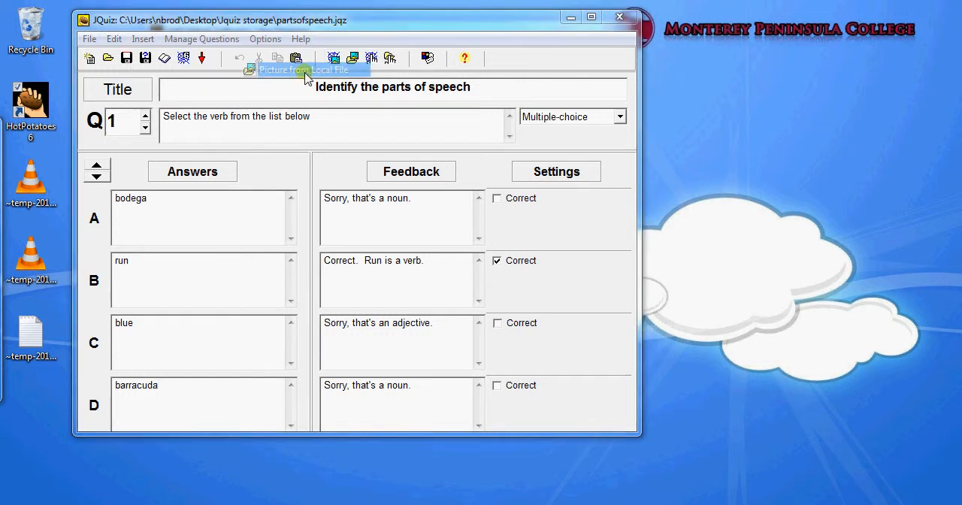
{"action": "left_click", "coordinate": [294, 57]}
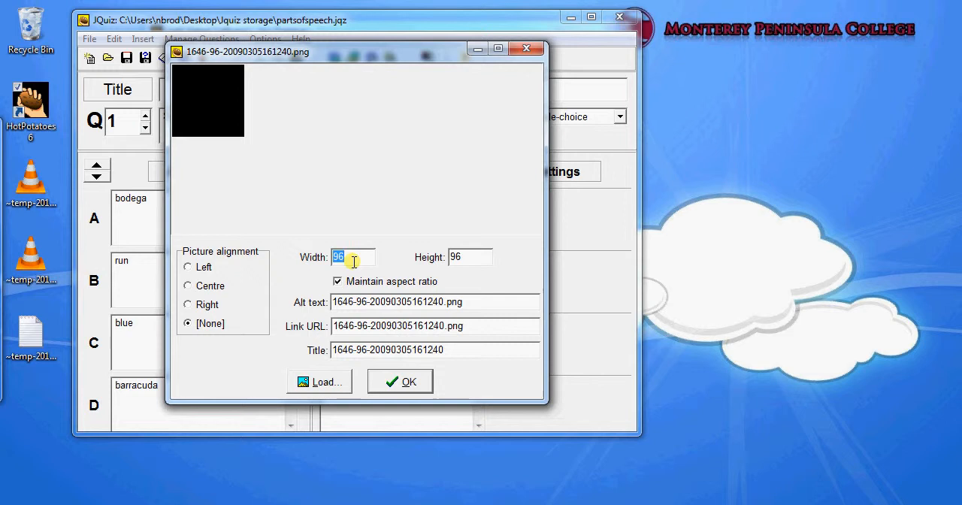
{"action": "type", "text": "50"}
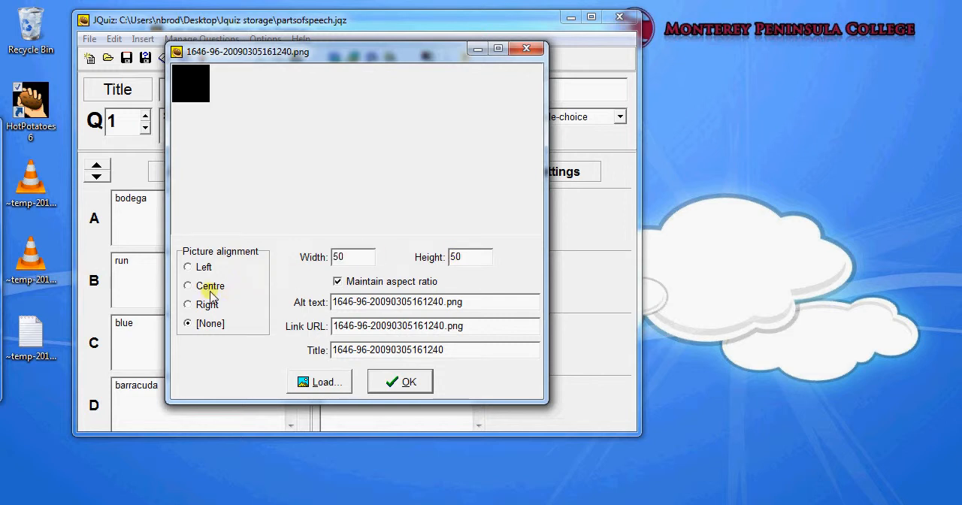
{"action": "left_click", "coordinate": [186, 268]}
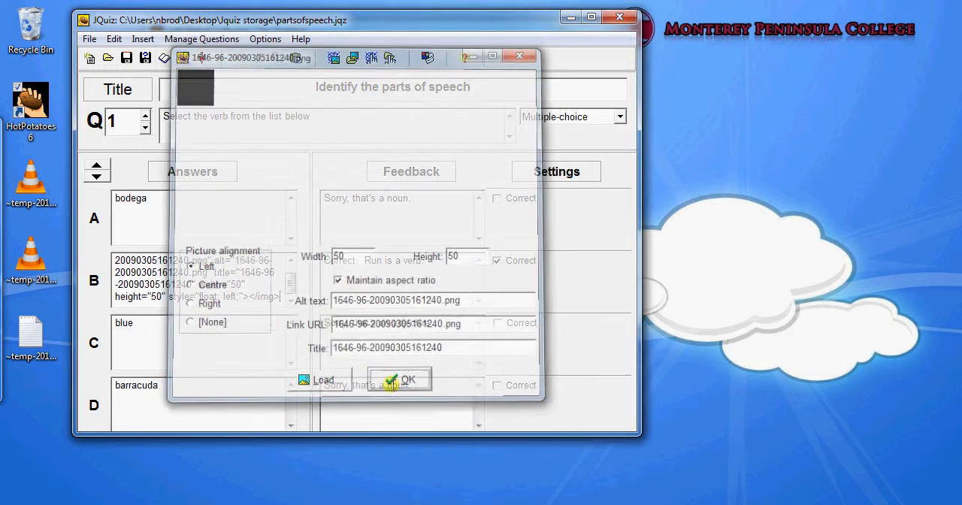
{"action": "left_click", "coordinate": [409, 379]}
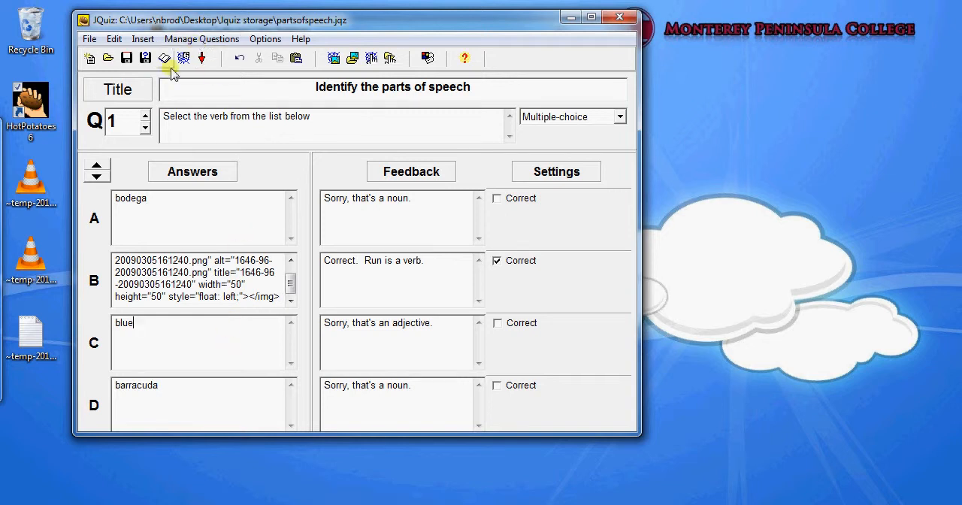
Create question 2 as a copy of question 1 and bring it into view.
{"action": "left_click", "coordinate": [202, 38]}
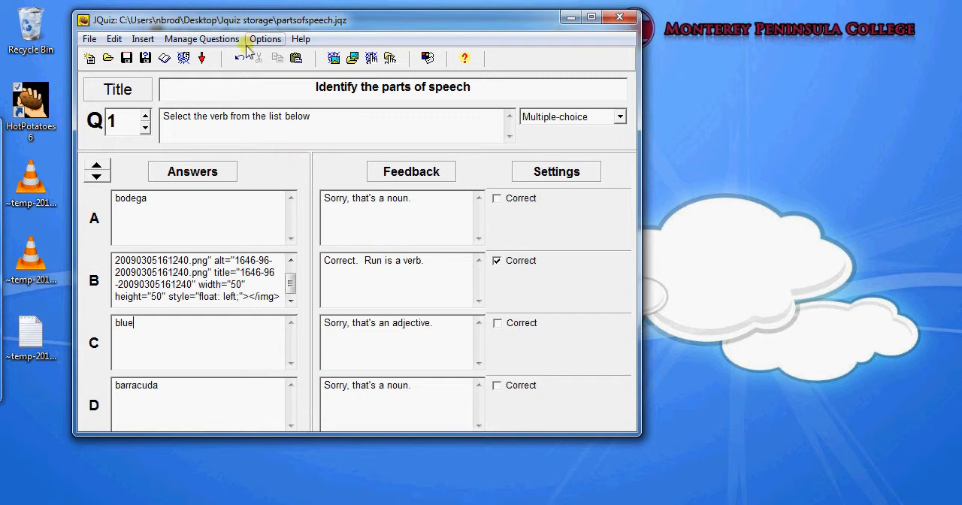
{"action": "left_click", "coordinate": [202, 37]}
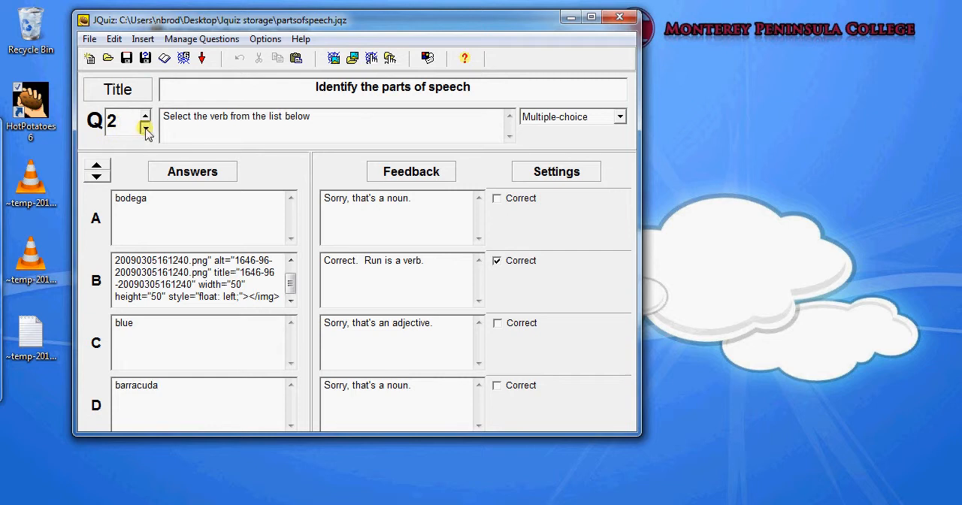
{"action": "left_click", "coordinate": [144, 117]}
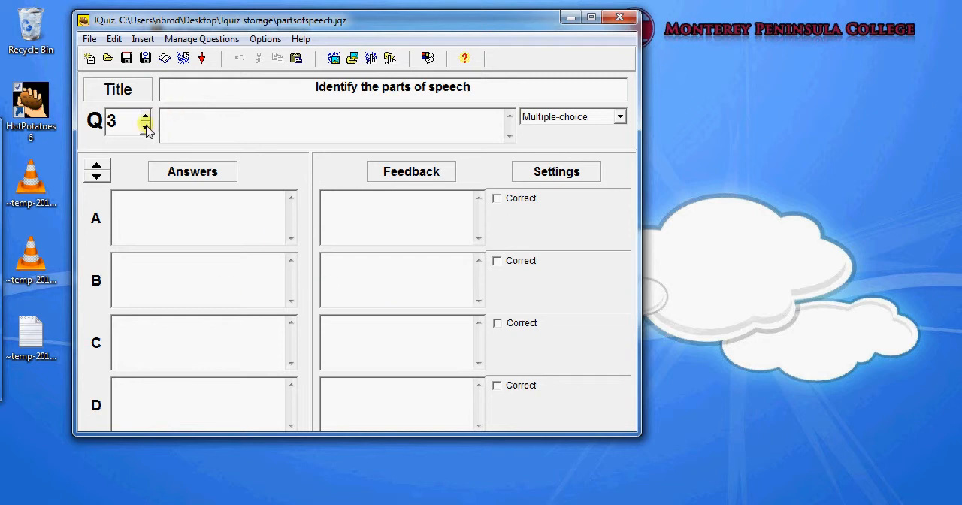
{"action": "left_click", "coordinate": [145, 127]}
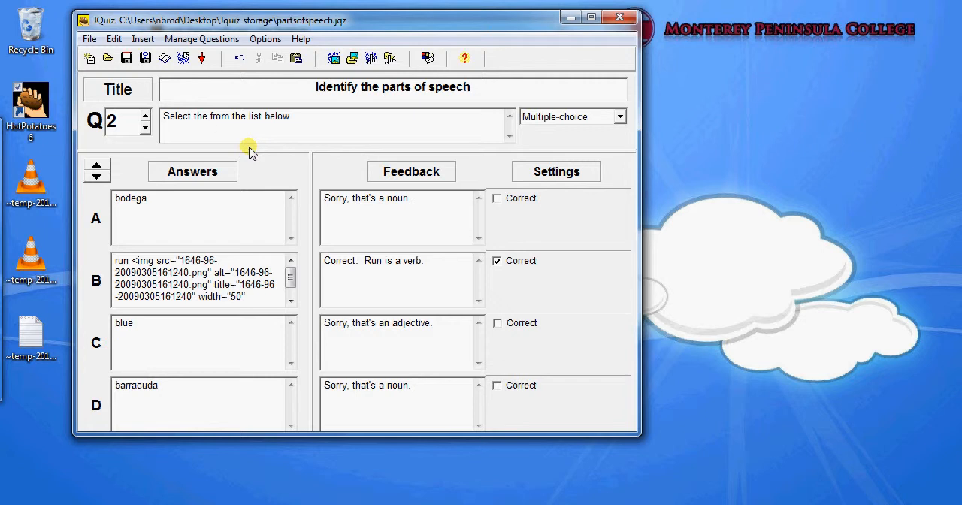
Make Q2 a multi-select asking for the noun, with bodega and barracuda correct and adjusted feedback.
{"action": "type", "text": "adj"}
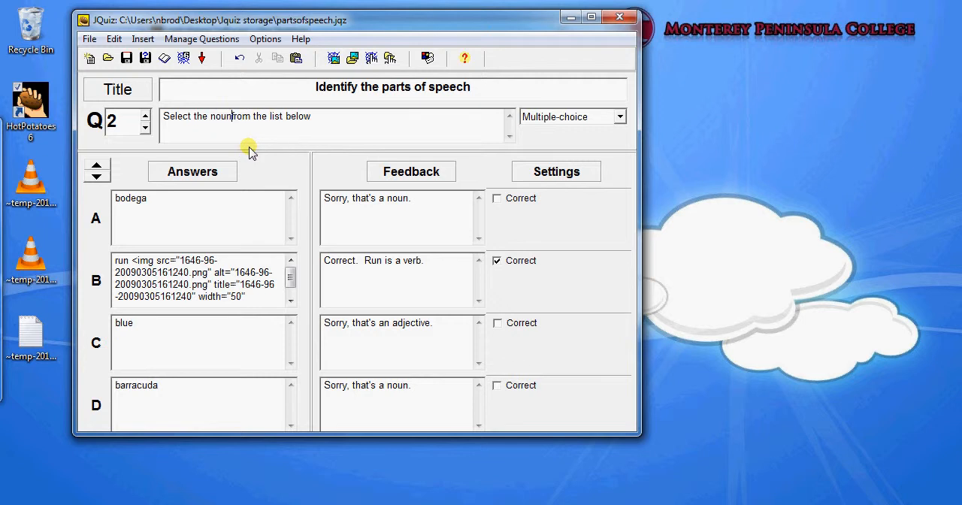
{"action": "left_click", "coordinate": [571, 118]}
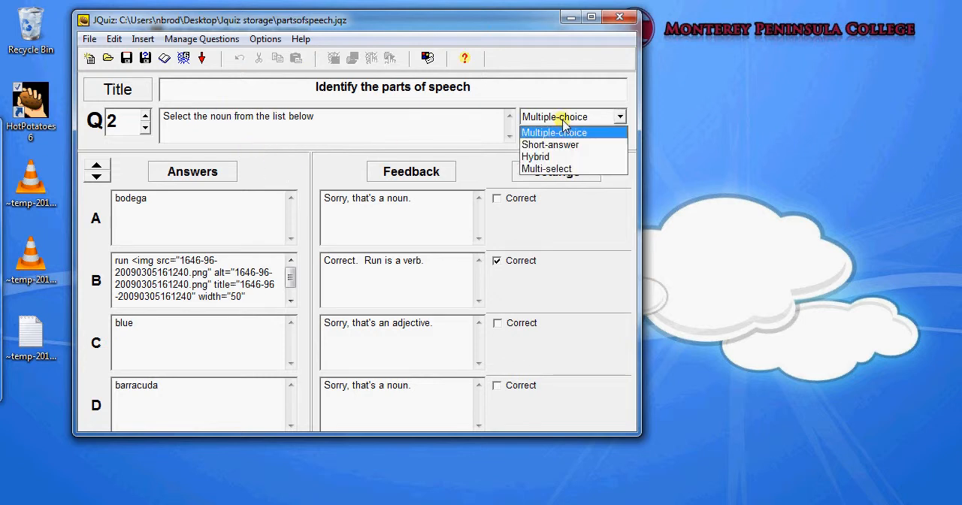
{"action": "left_click", "coordinate": [547, 168]}
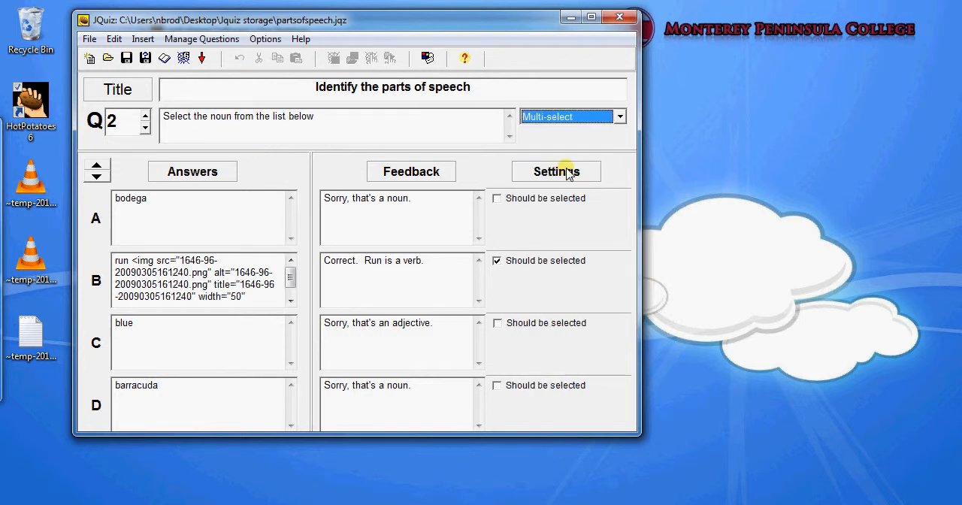
{"action": "left_click", "coordinate": [497, 198]}
{"action": "type", "text": "Correct!"}
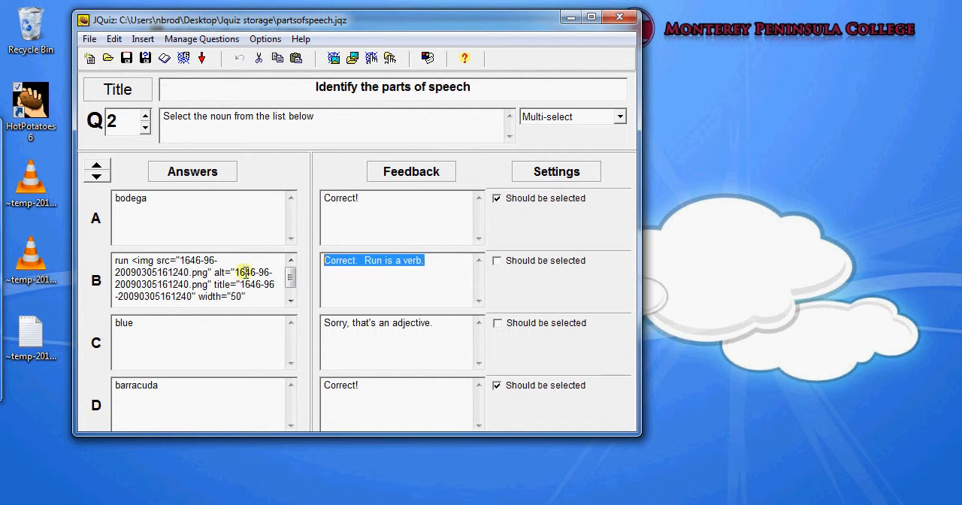
{"action": "type", "text": "Sorry, that's"}
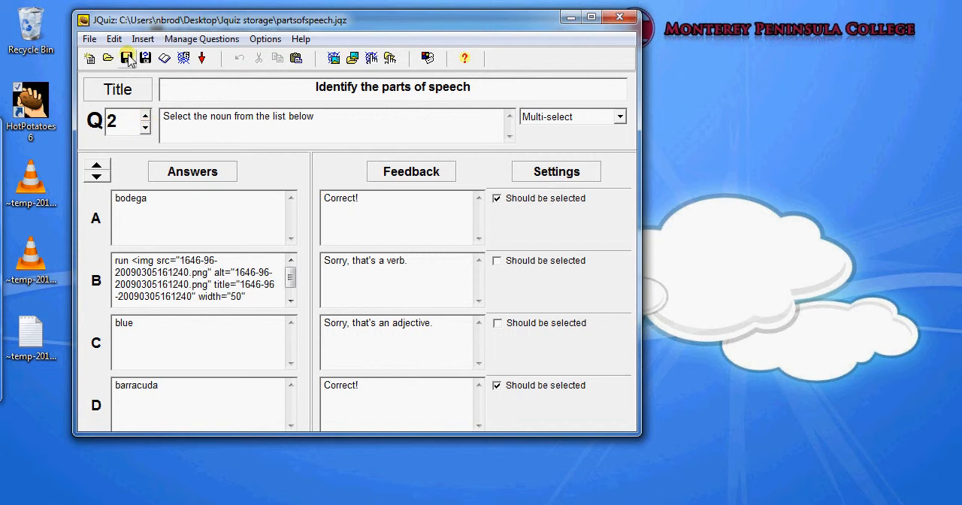
Save the quiz and bring up the Configure Output settings.
{"action": "left_click", "coordinate": [265, 38]}
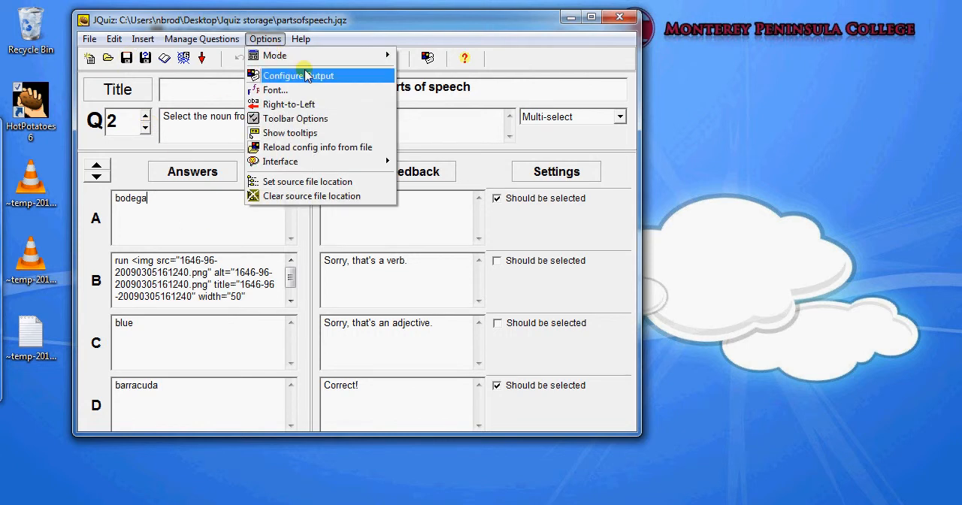
{"action": "mouse_move", "coordinate": [276, 90]}
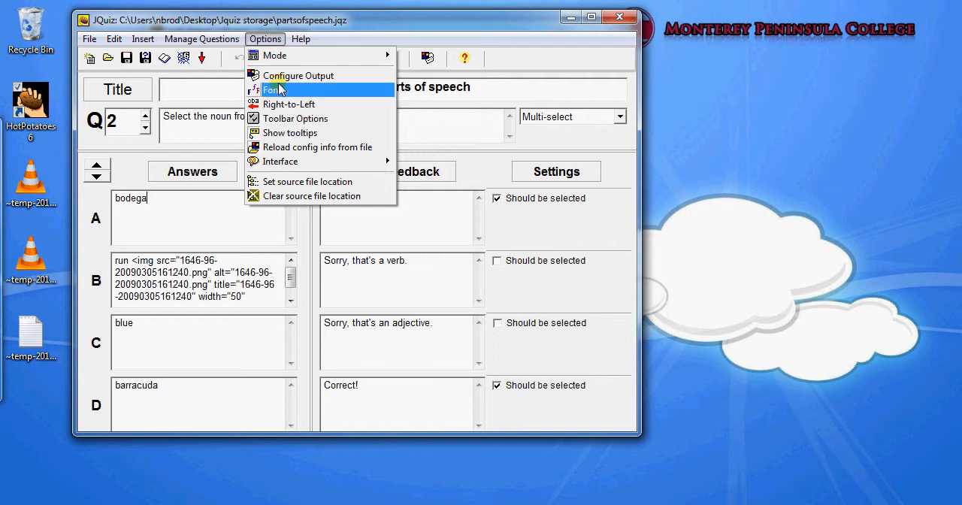
{"action": "left_click", "coordinate": [298, 75]}
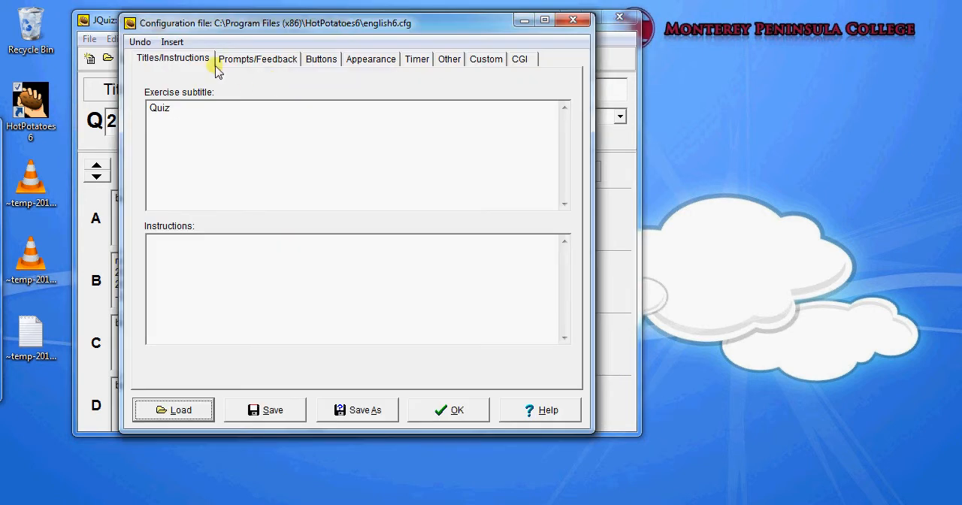
{"action": "left_click", "coordinate": [265, 38]}
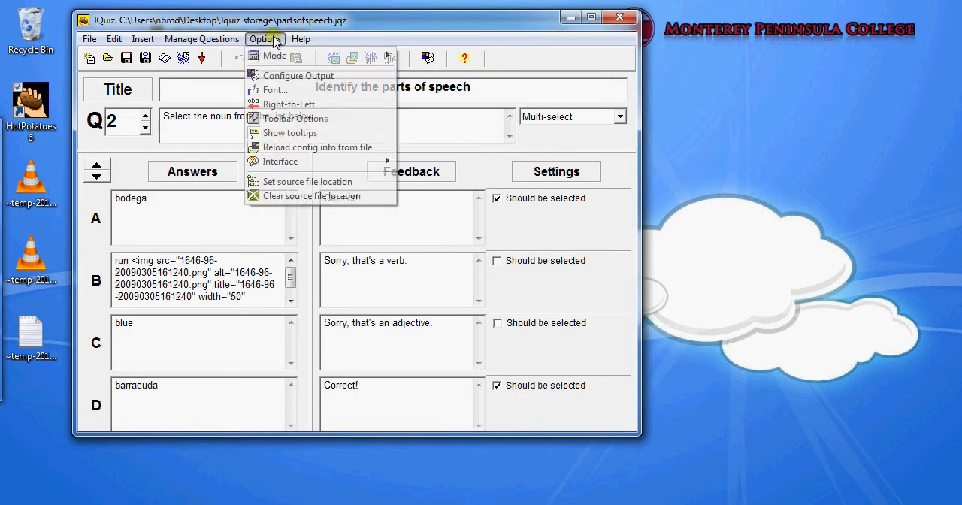
{"action": "left_click", "coordinate": [299, 76]}
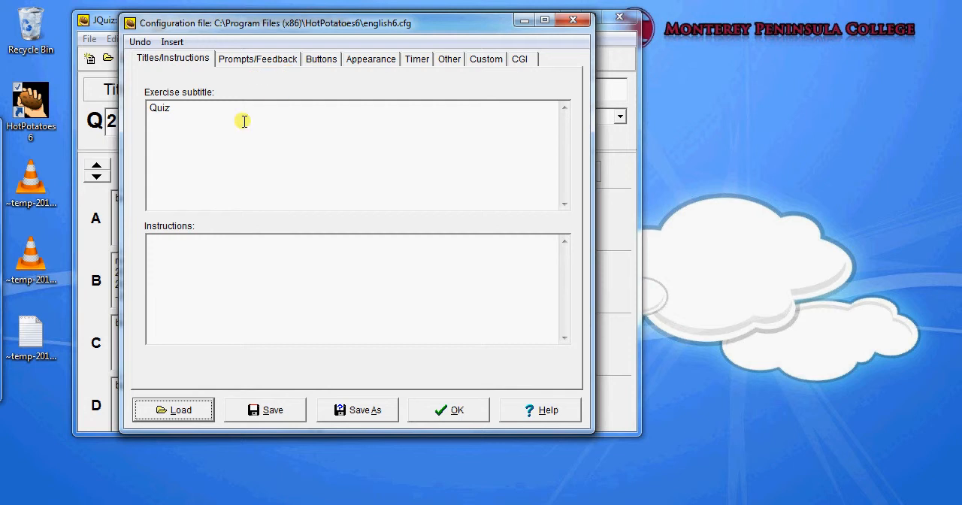
On the Buttons settings, switch off the Hint button and next-exercise/contents navigation.
{"action": "left_click", "coordinate": [259, 59]}
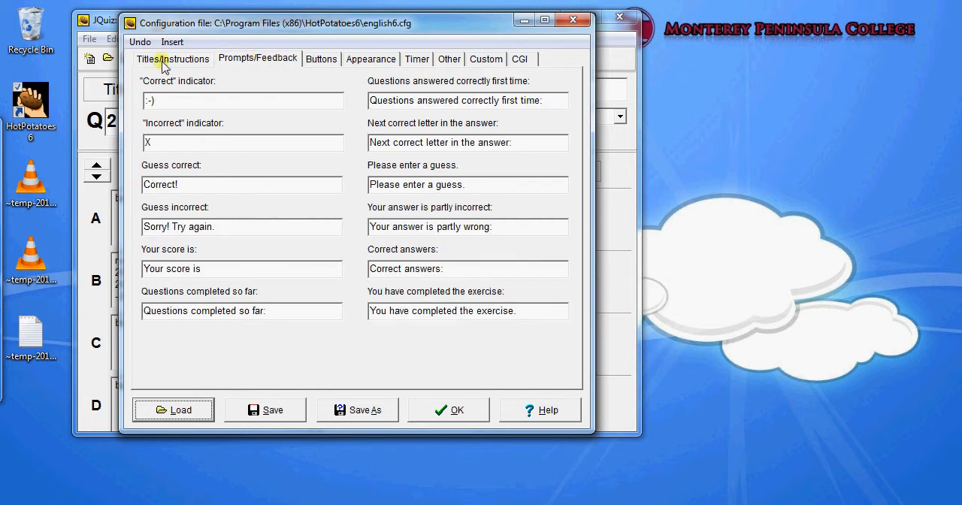
{"action": "left_click", "coordinate": [173, 59]}
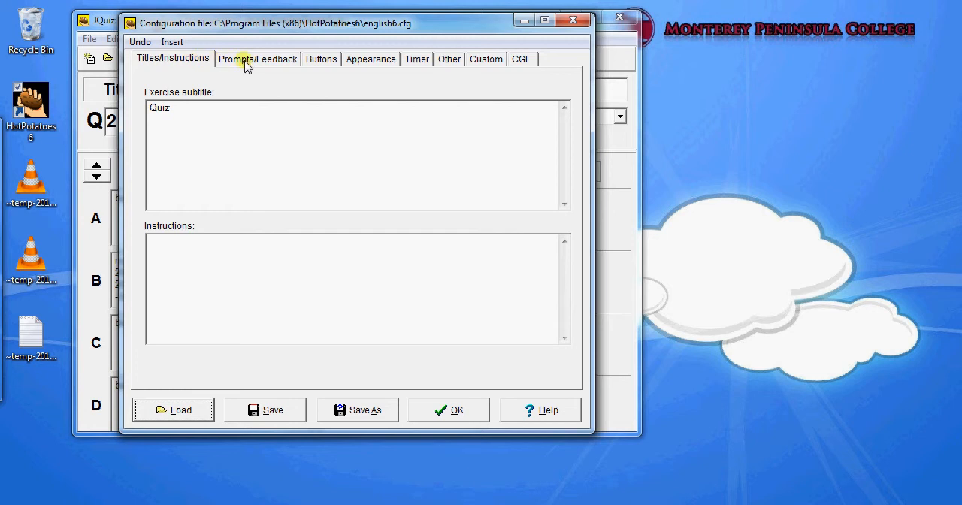
{"action": "left_click", "coordinate": [321, 59]}
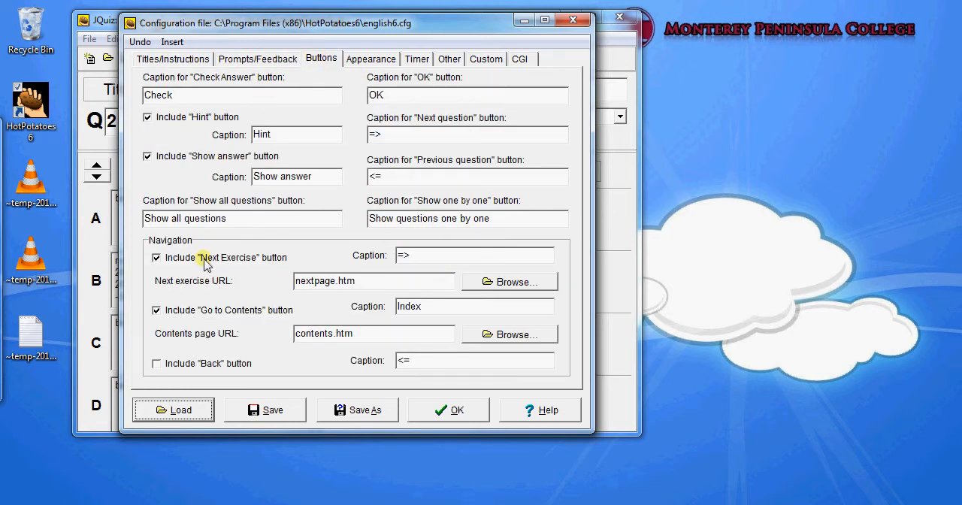
{"action": "left_click", "coordinate": [156, 257]}
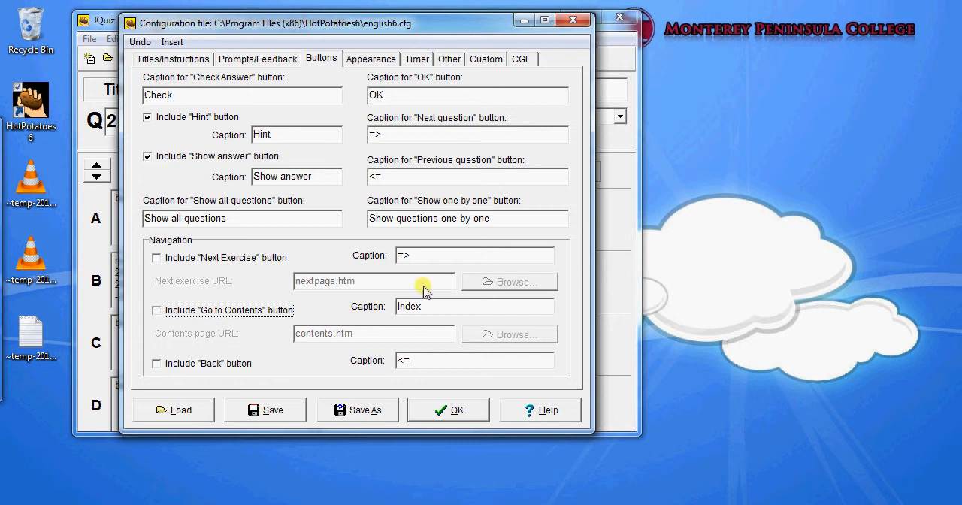
{"action": "mouse_move", "coordinate": [428, 324]}
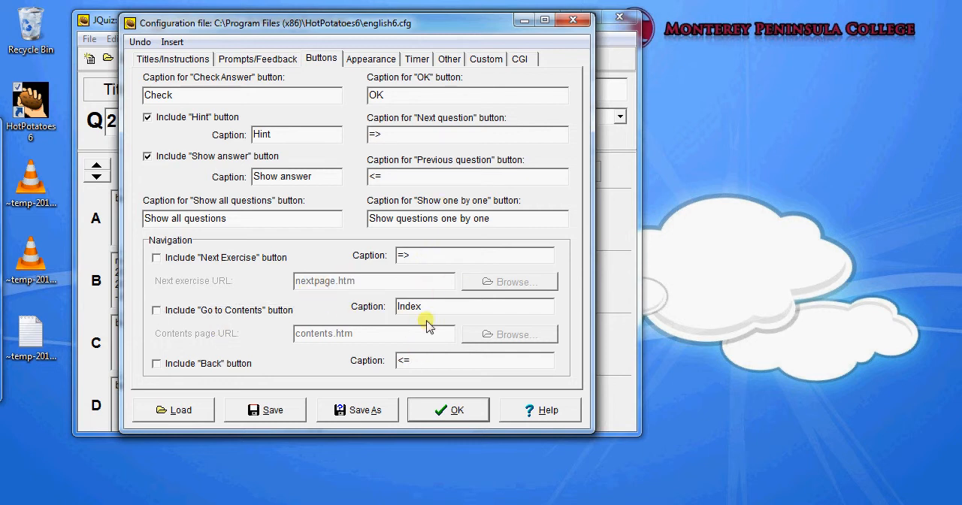
{"action": "left_click", "coordinate": [147, 117]}
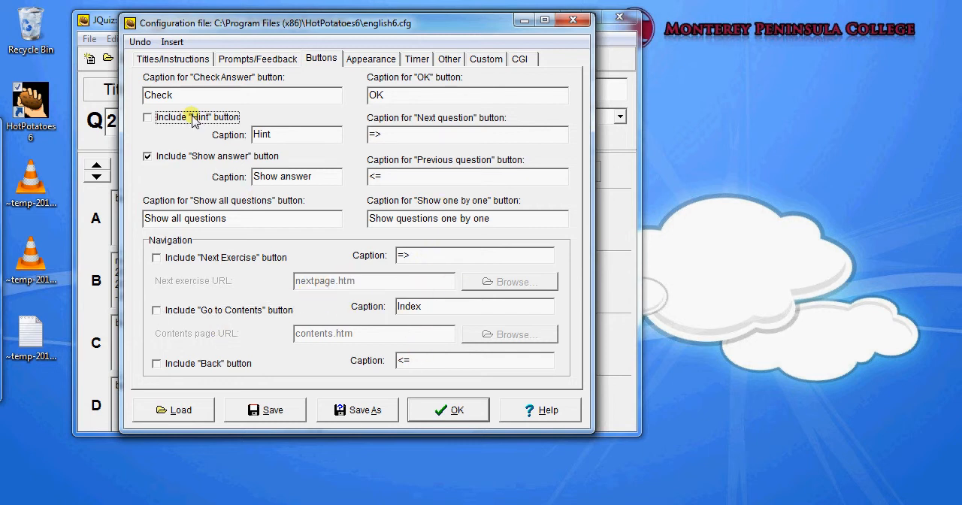
{"action": "left_click", "coordinate": [370, 59]}
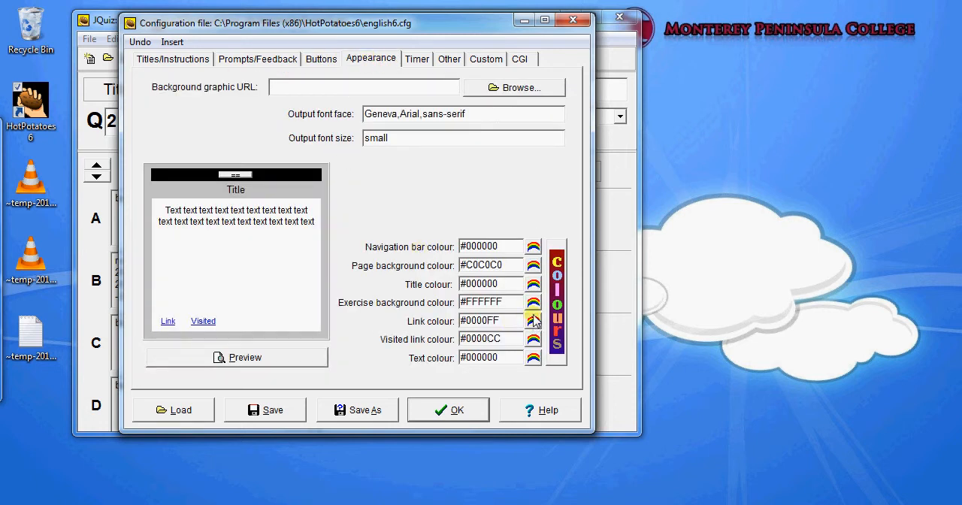
Set the exercise background colour to orange (#ff8000).
{"action": "left_click", "coordinate": [533, 321]}
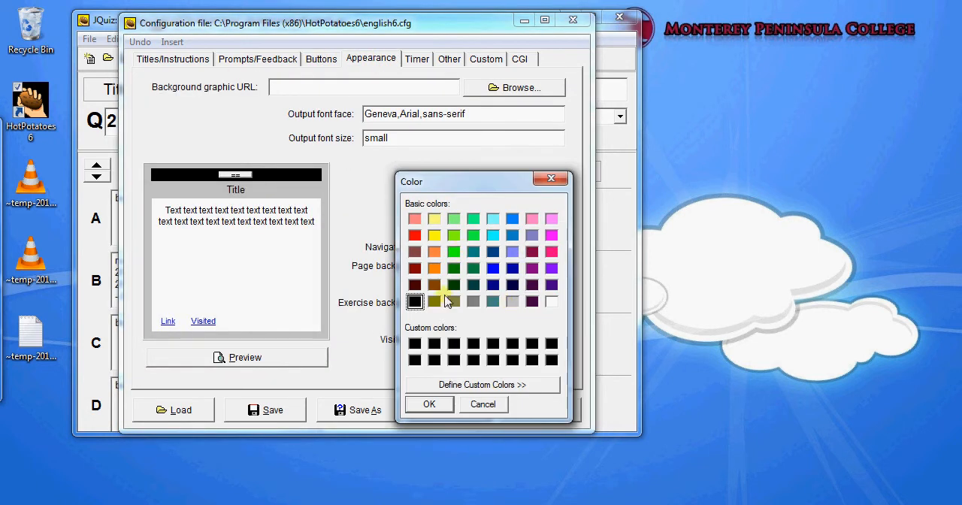
{"action": "left_click", "coordinate": [429, 403]}
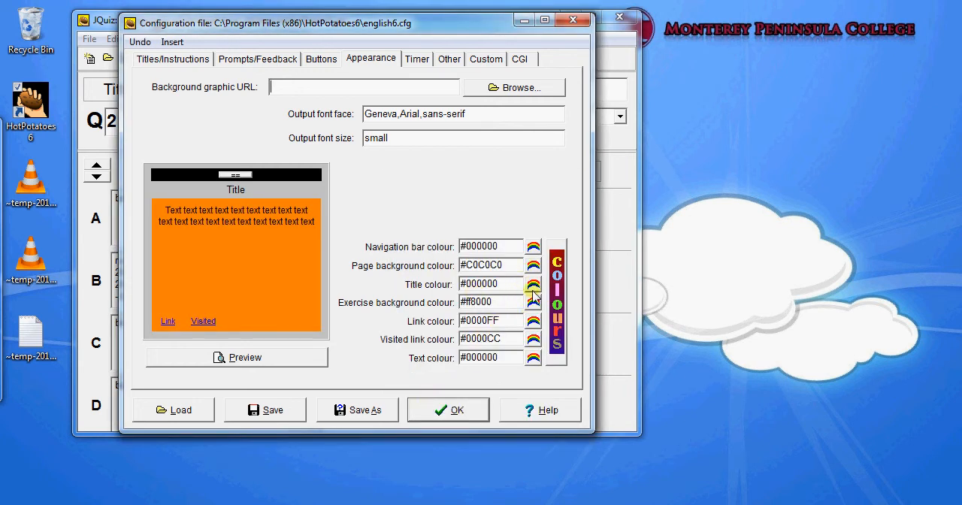
{"action": "left_click", "coordinate": [532, 302]}
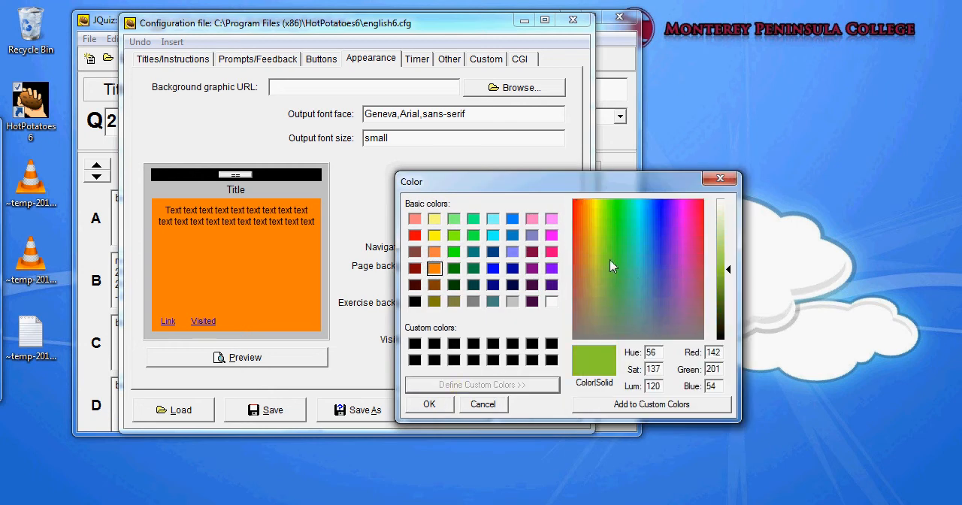
Try a green title colour, then restore the title colour to black.
{"action": "left_click", "coordinate": [612, 208]}
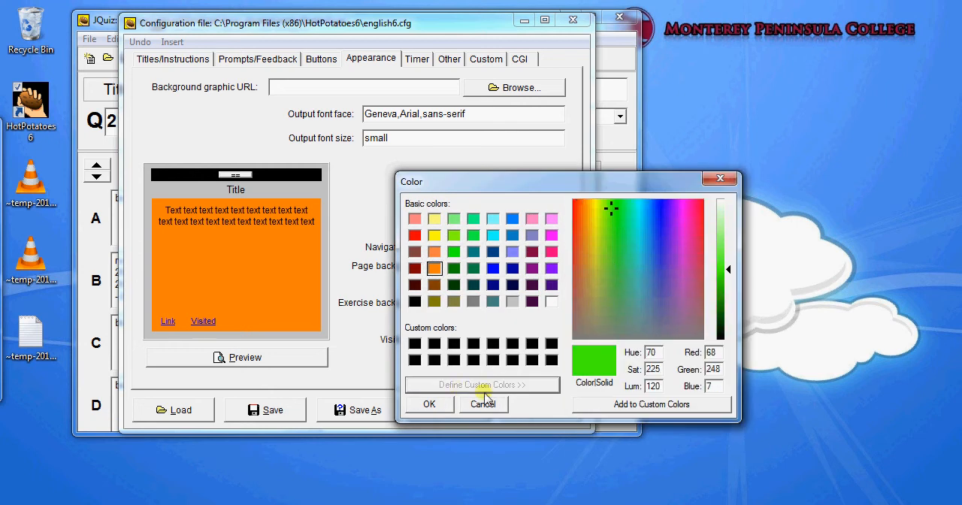
{"action": "left_click", "coordinate": [484, 404]}
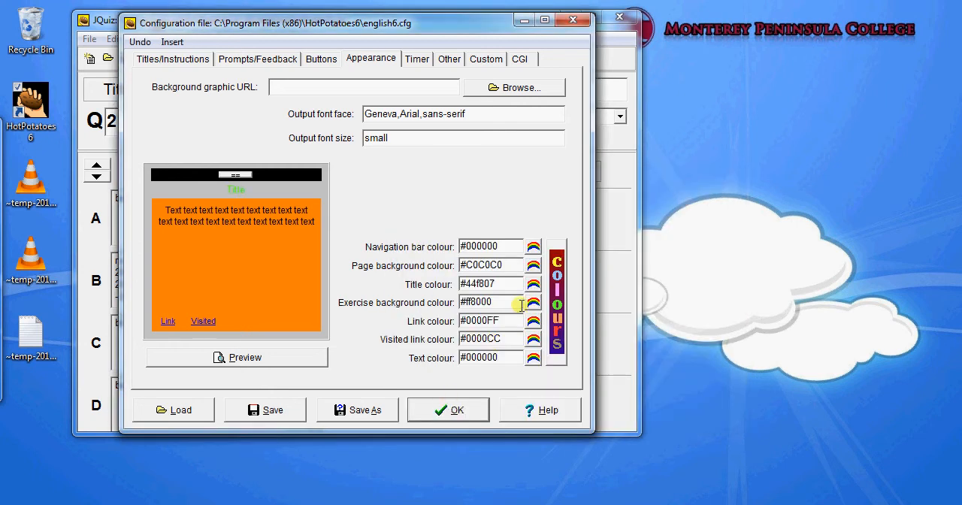
{"action": "left_click", "coordinate": [532, 302]}
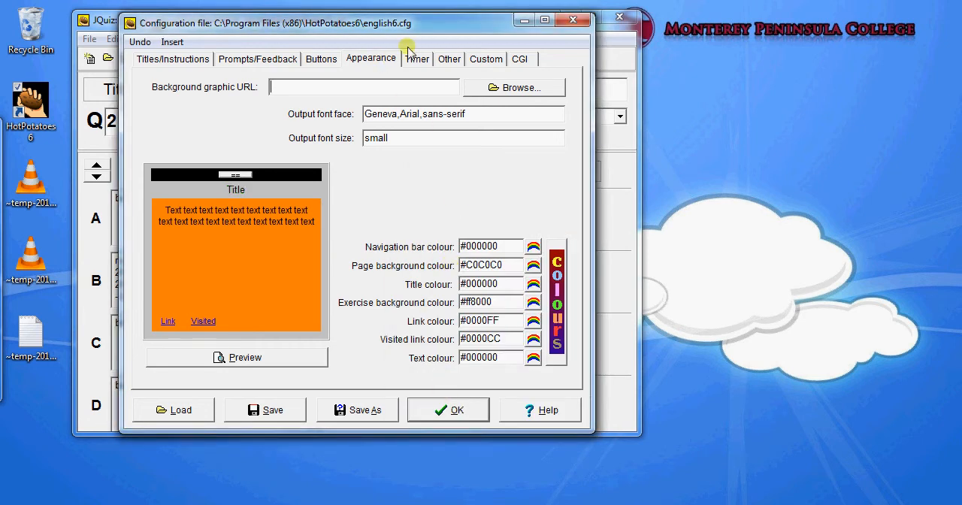
Review the Timer (1 minute limit) and Other settings, then confirm the configuration with OK.
{"action": "left_click", "coordinate": [416, 58]}
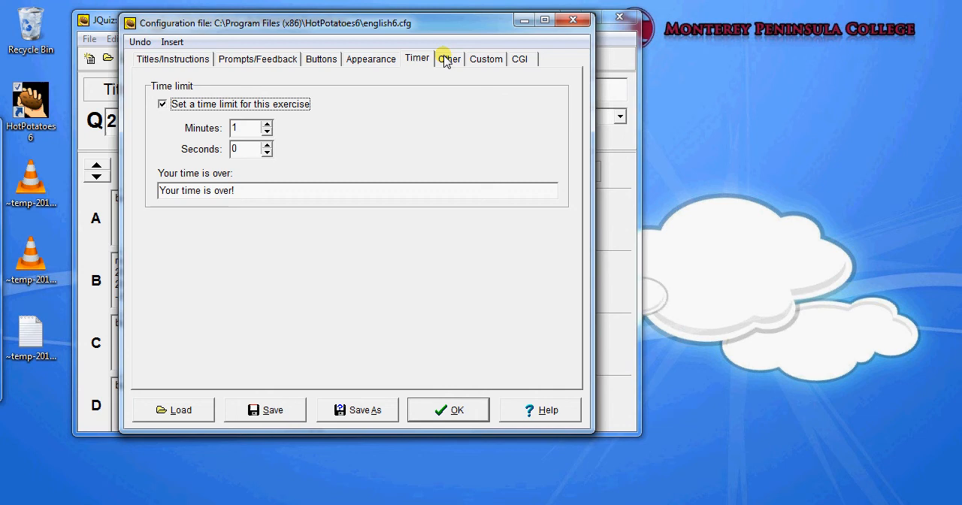
{"action": "left_click", "coordinate": [448, 59]}
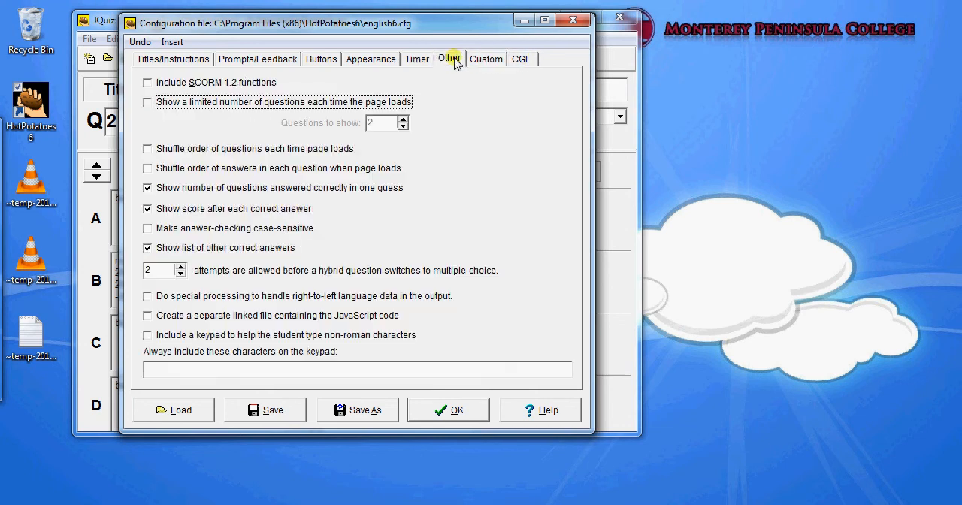
{"action": "mouse_move", "coordinate": [243, 156]}
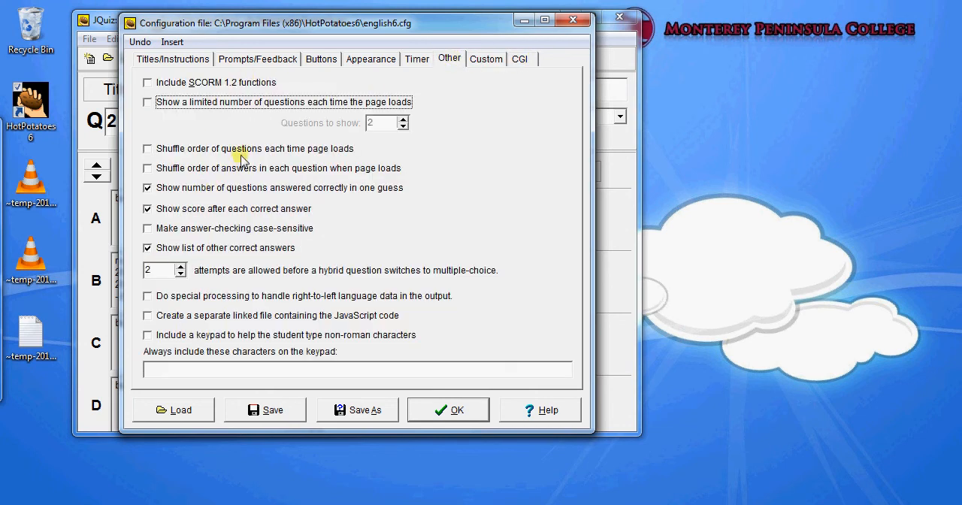
{"action": "left_click", "coordinate": [449, 409]}
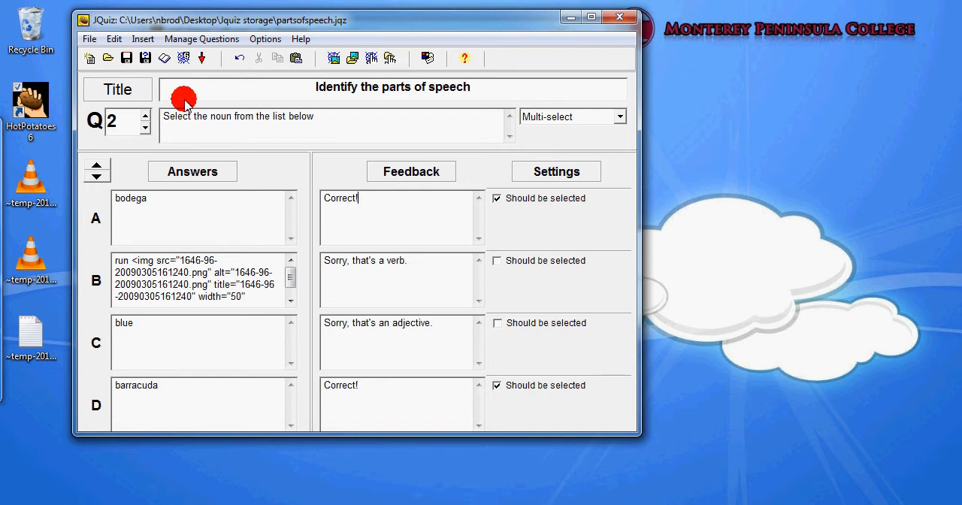
Create the web page as partsofspeech.htm and view the exercise in the browser.
{"action": "left_click", "coordinate": [89, 38]}
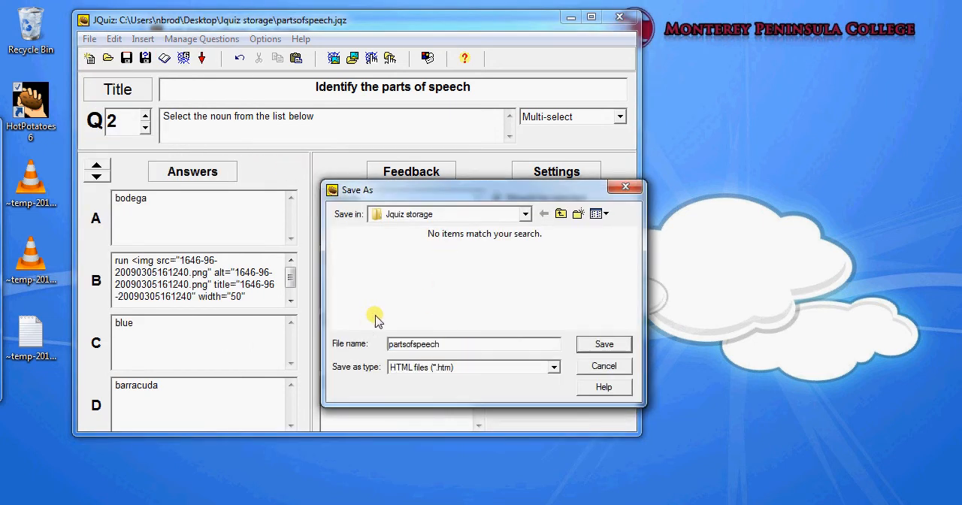
{"action": "mouse_move", "coordinate": [592, 295]}
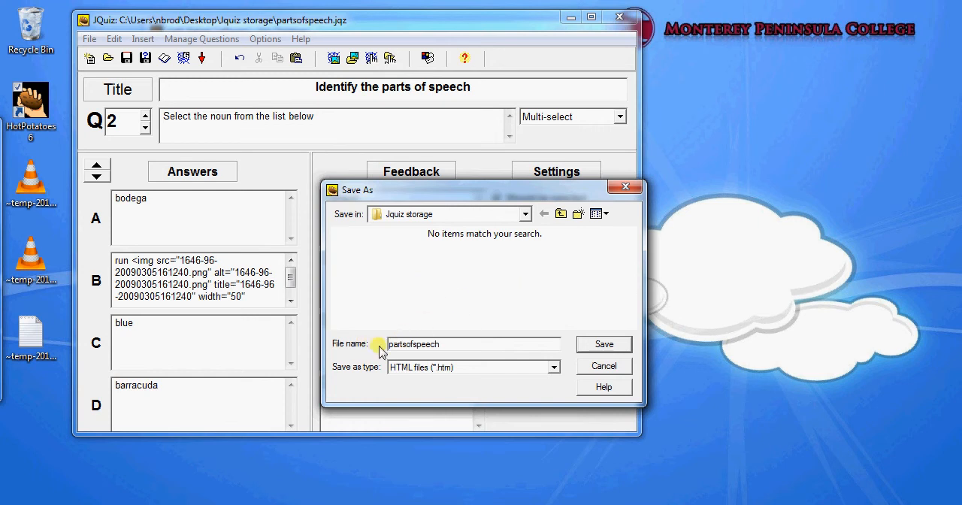
{"action": "mouse_move", "coordinate": [466, 359]}
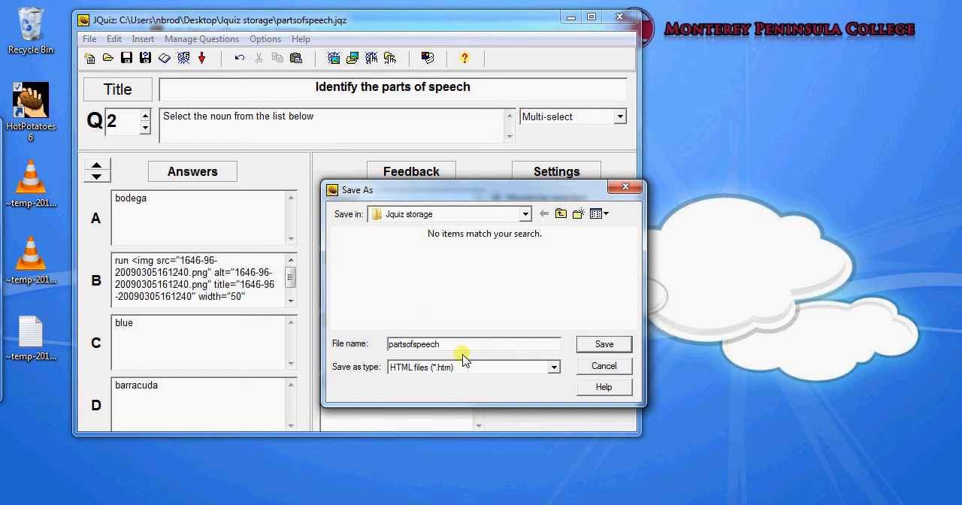
{"action": "left_click", "coordinate": [604, 343]}
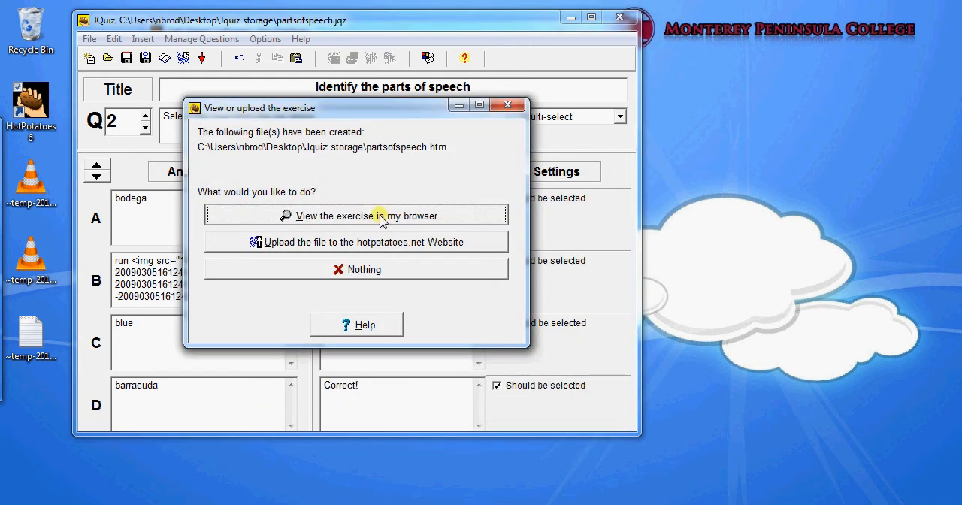
{"action": "left_click", "coordinate": [355, 217]}
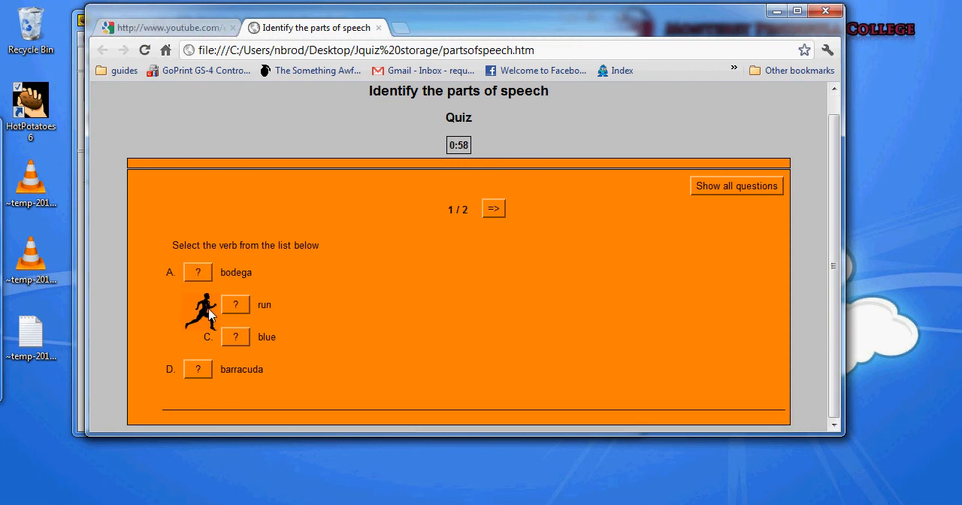
Answer question 1 with run, dismiss the correct and wrong feedback, and move to question 2.
{"action": "left_click", "coordinate": [235, 304]}
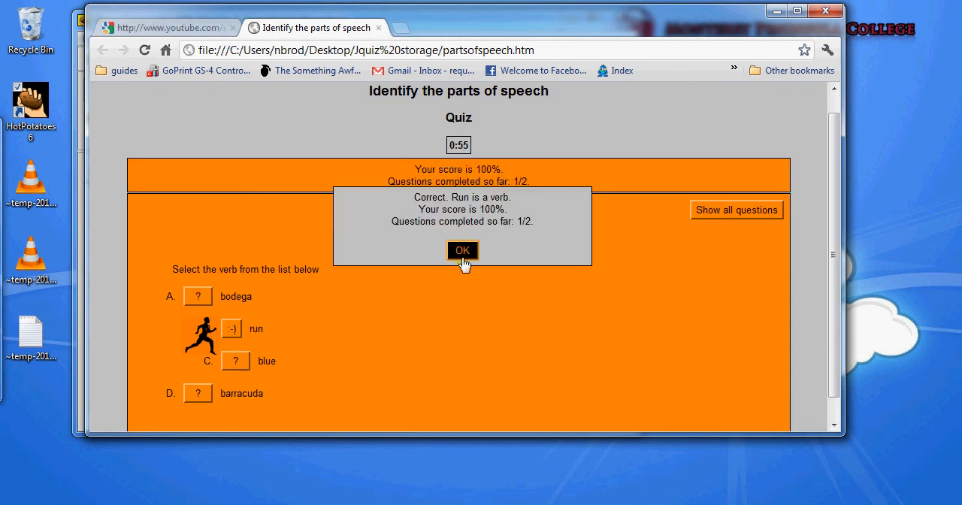
{"action": "left_click", "coordinate": [462, 249]}
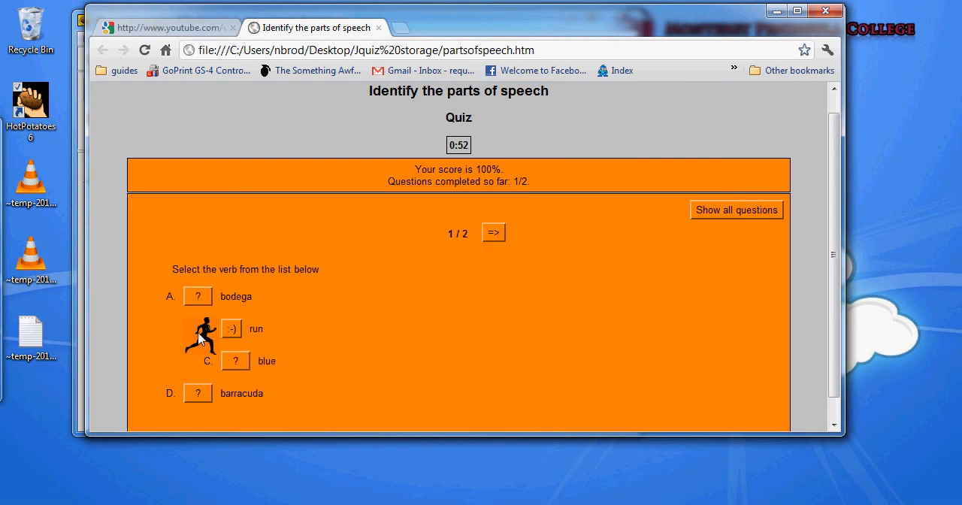
{"action": "mouse_move", "coordinate": [340, 329]}
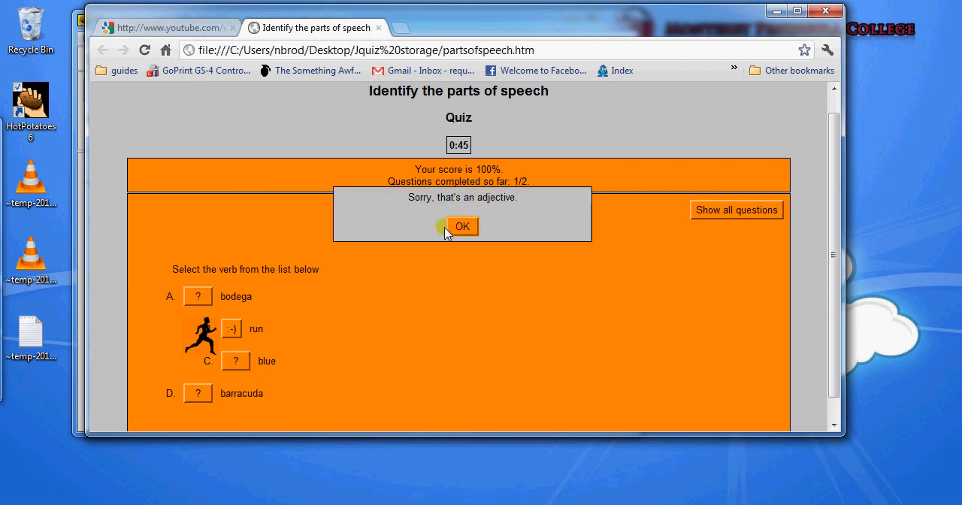
{"action": "left_click", "coordinate": [463, 226]}
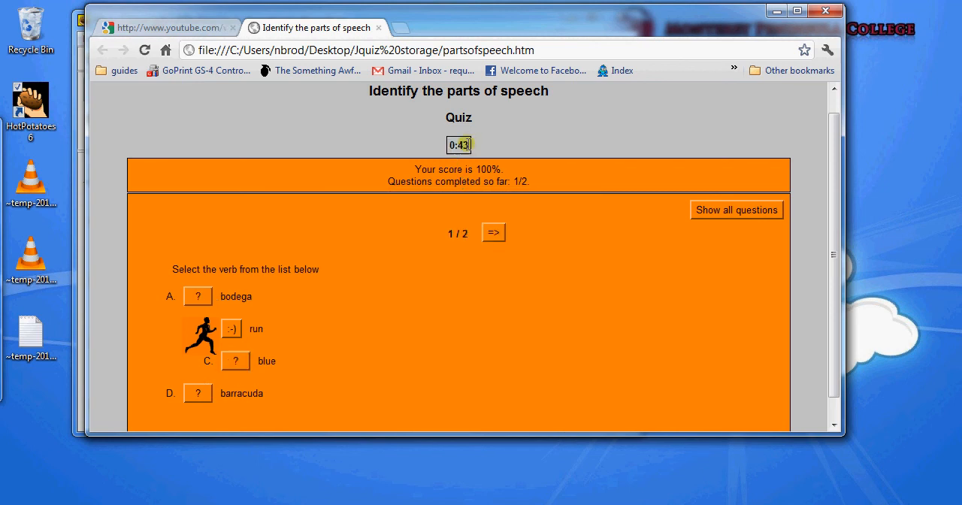
{"action": "left_click", "coordinate": [494, 231]}
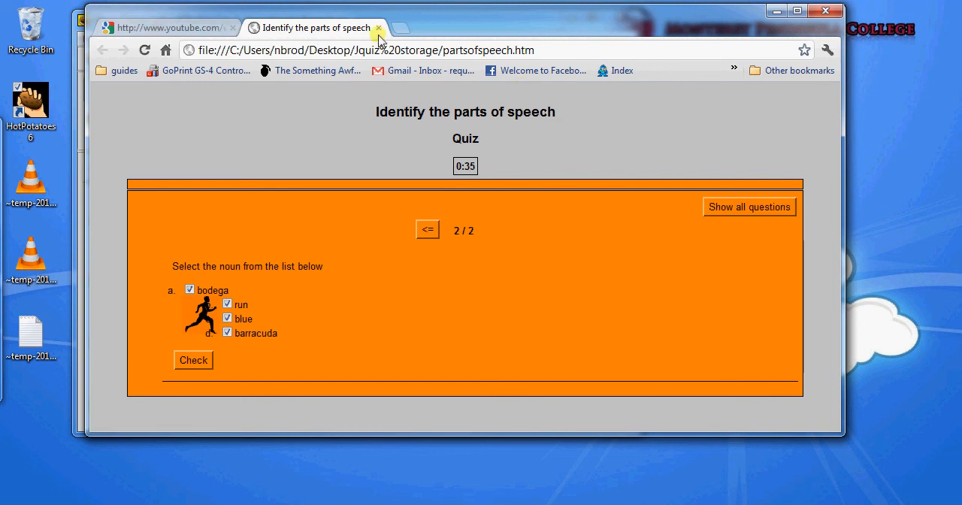
Close the quiz tab and the Chrome window.
{"action": "left_click", "coordinate": [379, 27]}
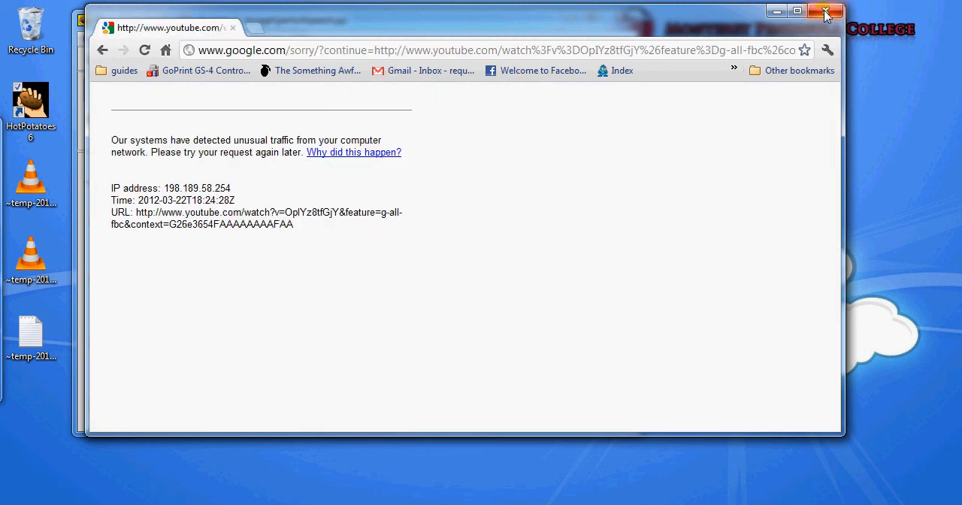
{"action": "left_click", "coordinate": [827, 11]}
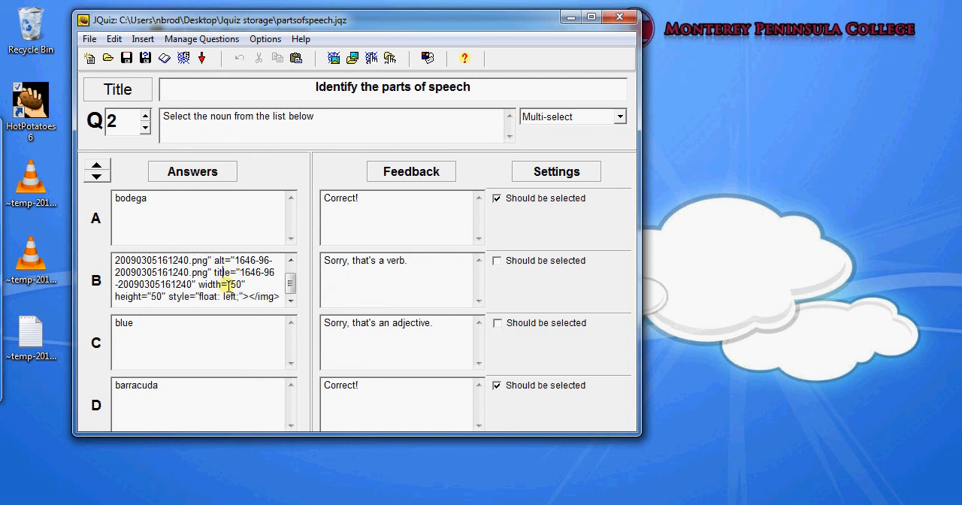
Return to question 1, Select the verb from the list below.
{"action": "left_click", "coordinate": [145, 123]}
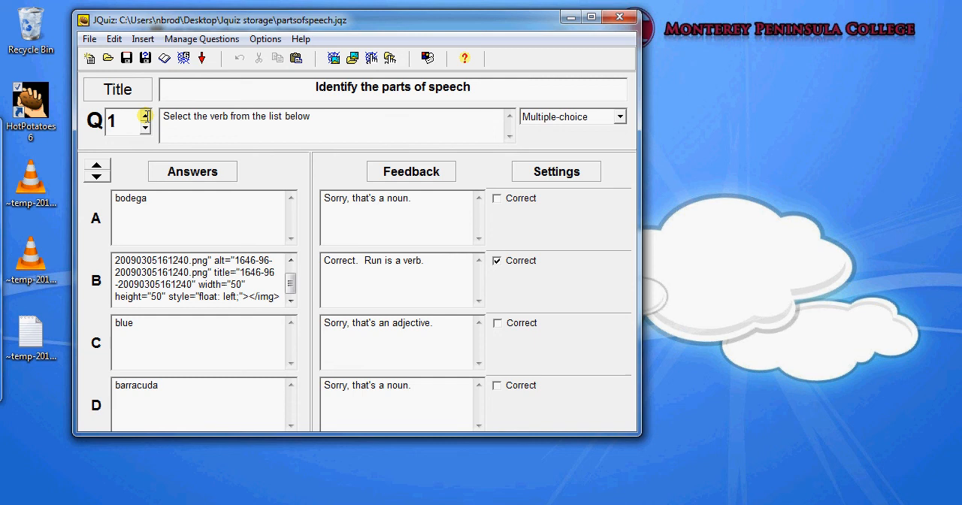